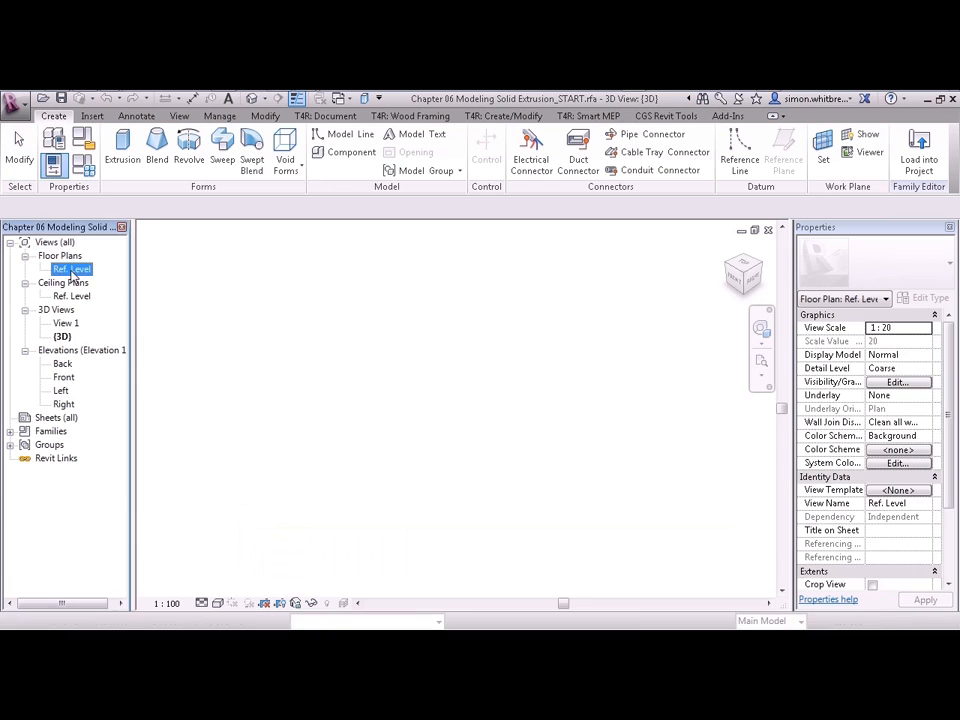
Tile the Ref. Level plan and Left elevation alongside the Front and 3D views
{"action": "double_click", "coordinate": [72, 268]}
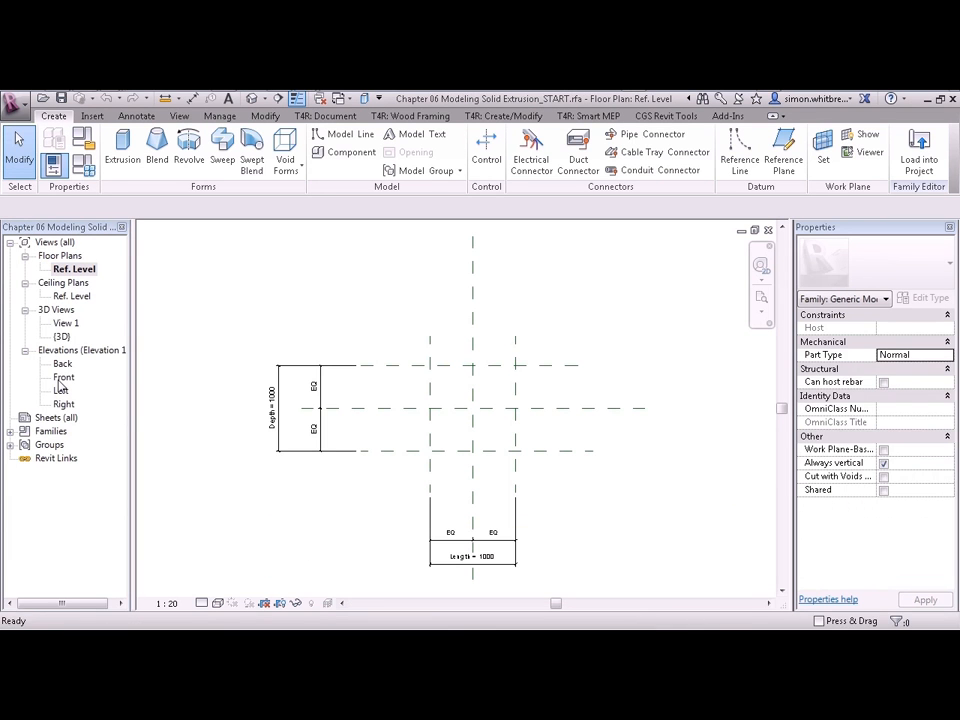
{"action": "double_click", "coordinate": [64, 376]}
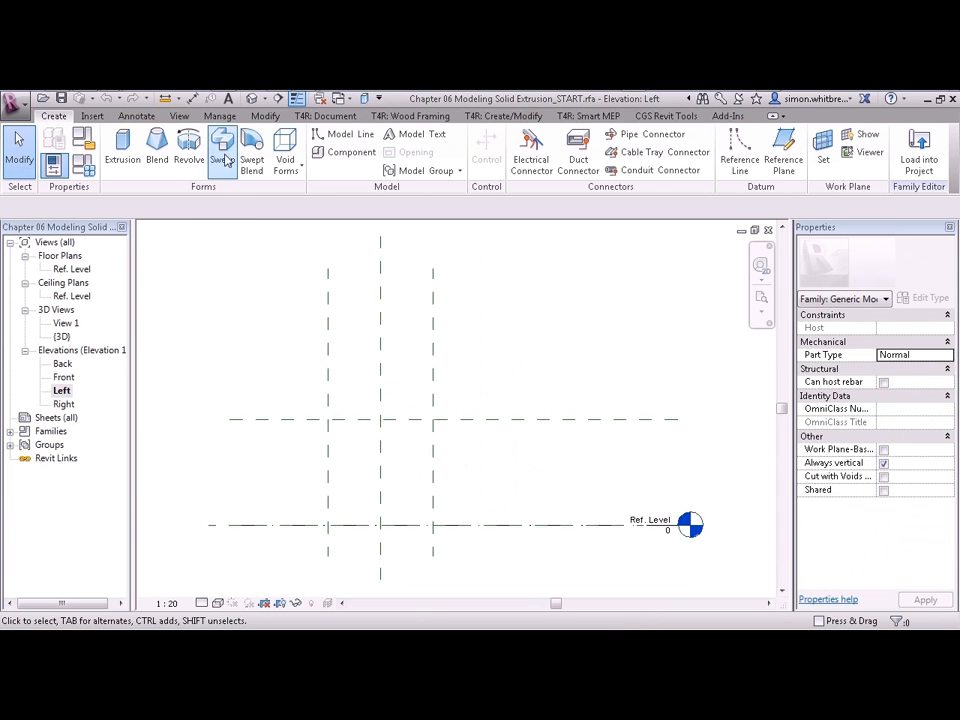
{"action": "left_click", "coordinate": [180, 114]}
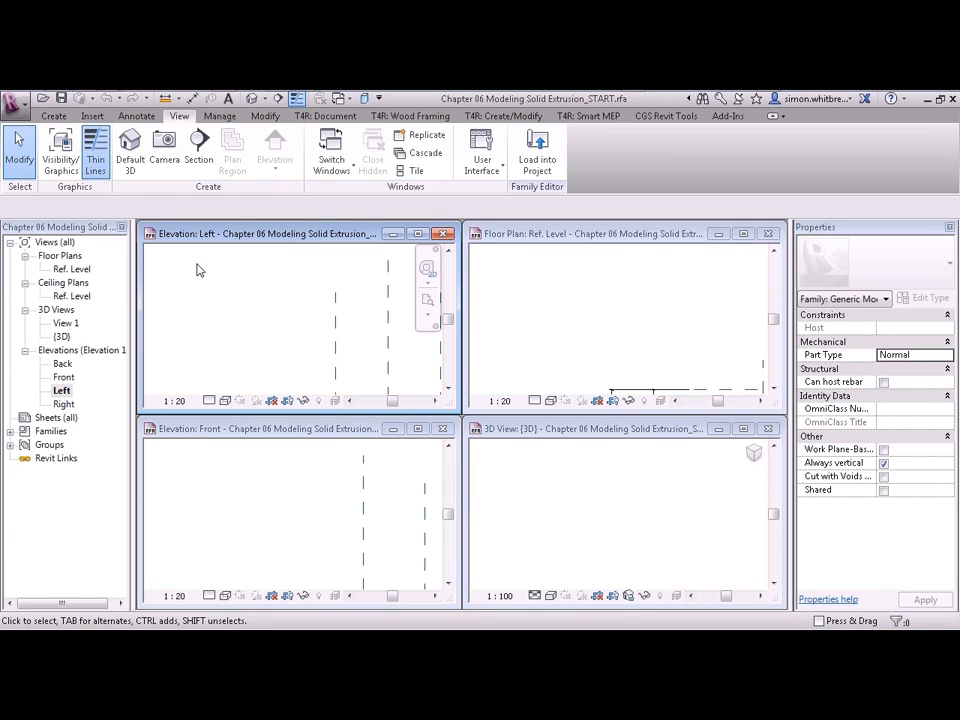
Zoom the Left elevation to fit, then move on to the next tiled view
{"action": "right_click", "coordinate": [200, 268]}
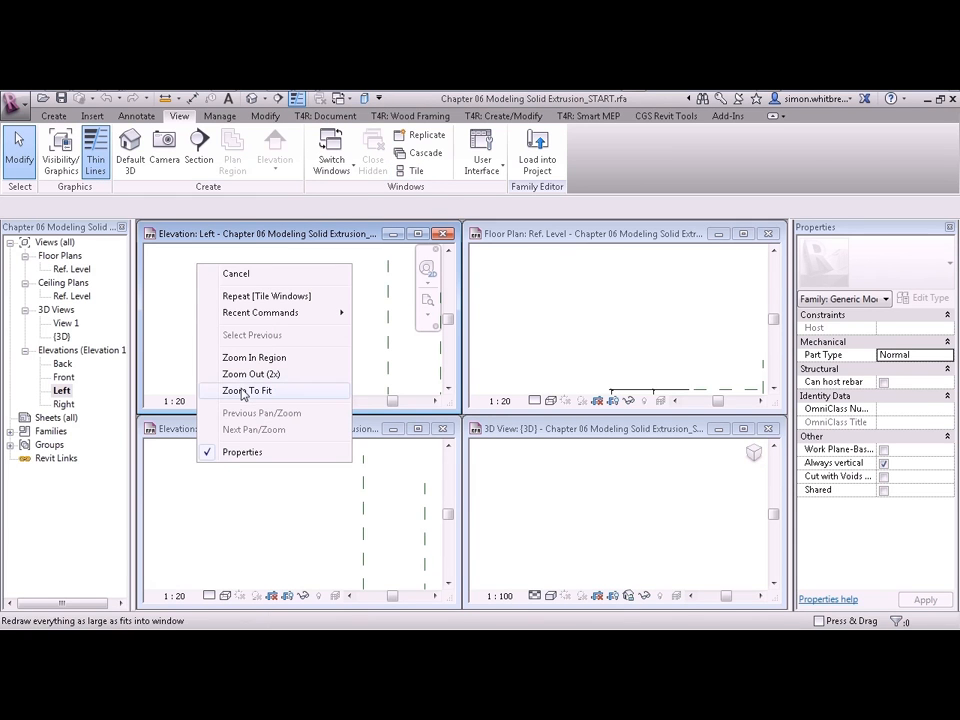
{"action": "left_click", "coordinate": [246, 390]}
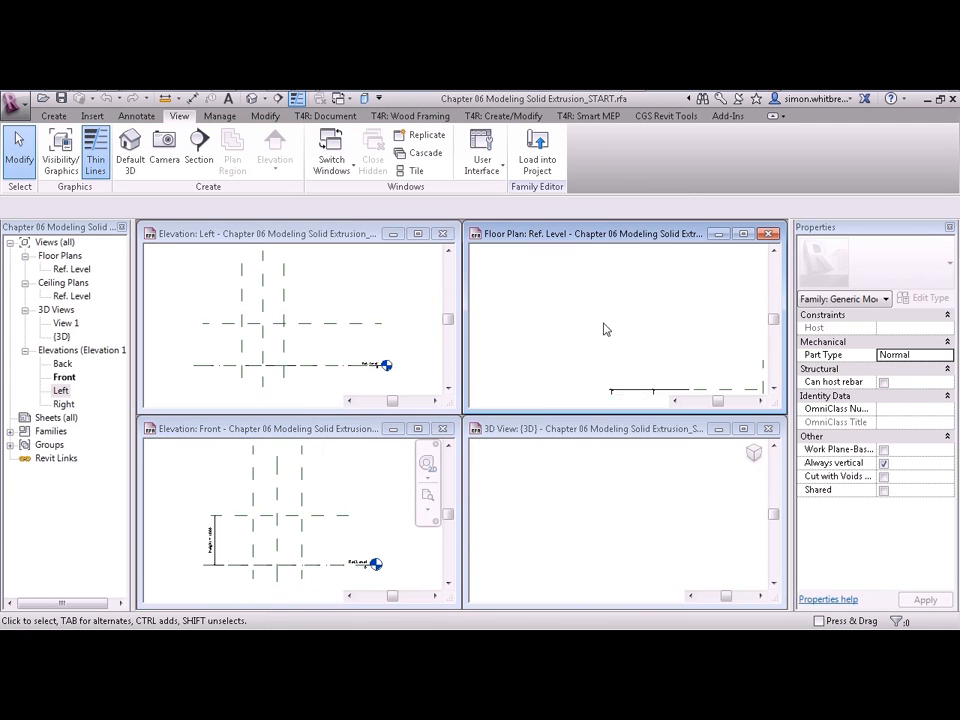
{"action": "right_click", "coordinate": [604, 328]}
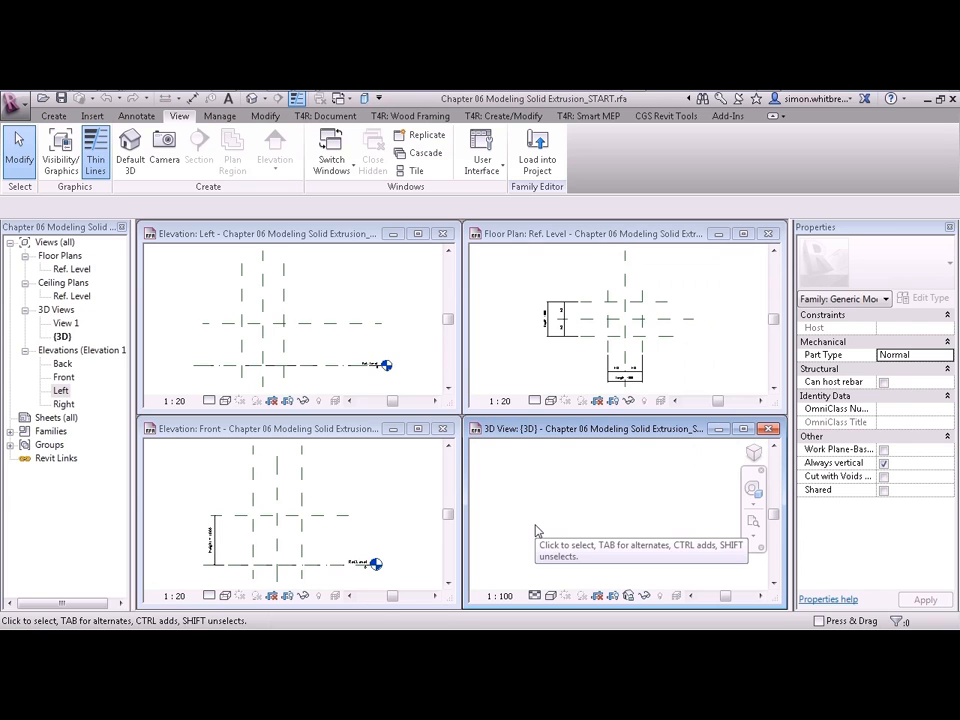
{"action": "mouse_move", "coordinate": [532, 496]}
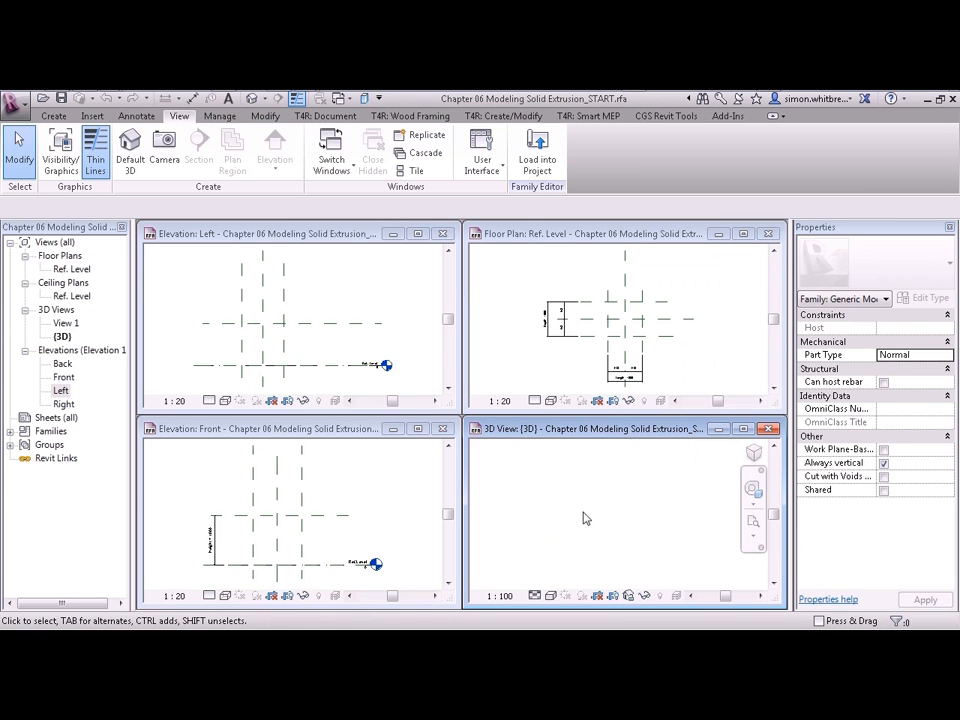
{"action": "mouse_move", "coordinate": [408, 376]}
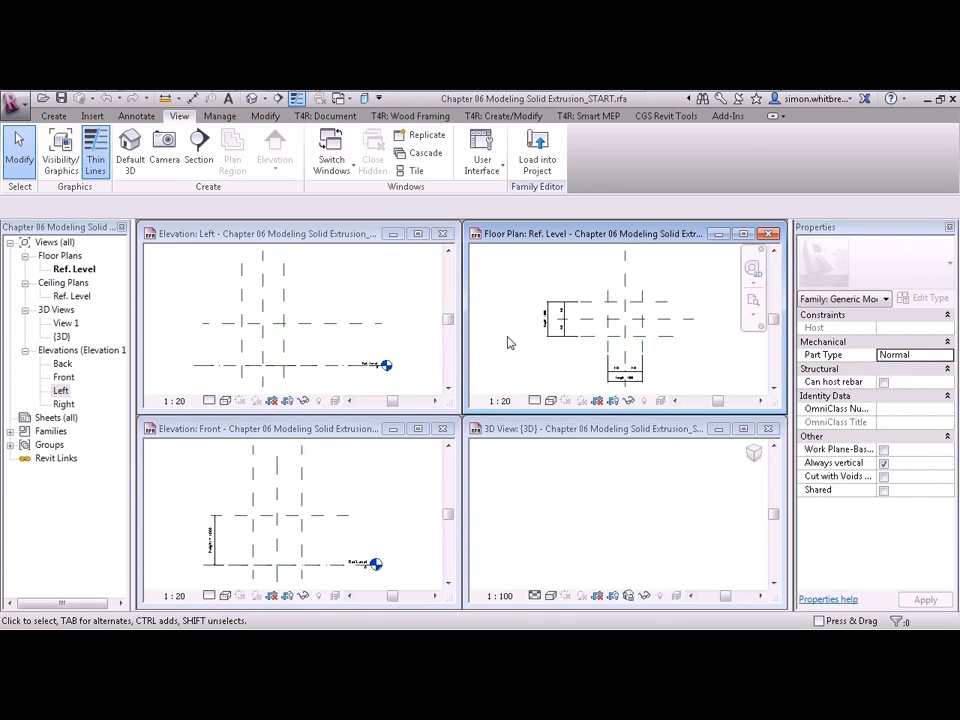
{"action": "mouse_move", "coordinate": [586, 350]}
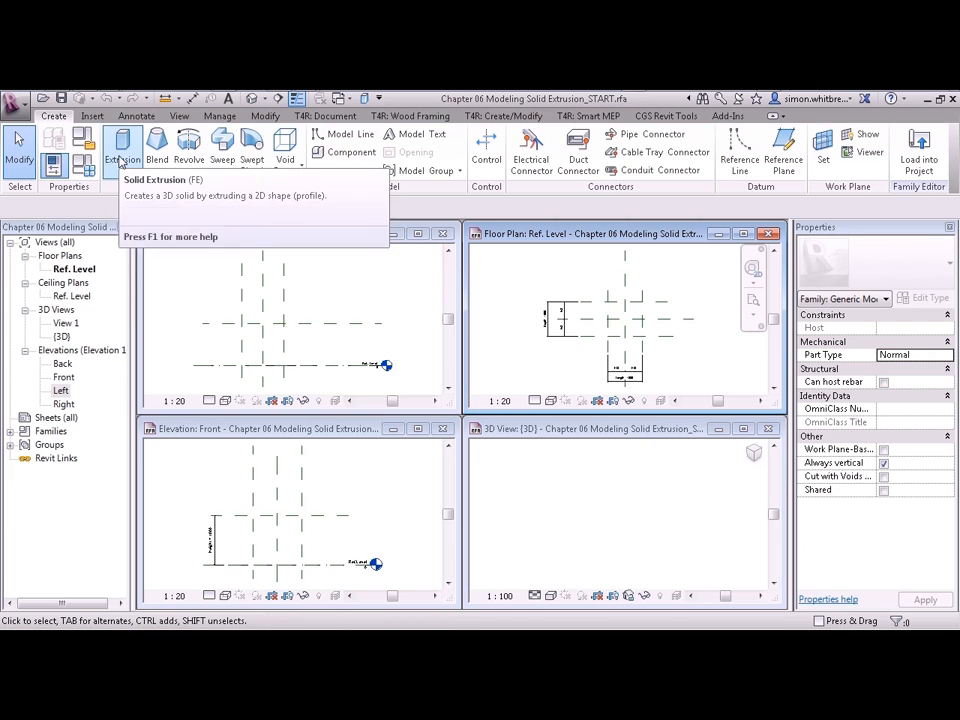
Start a solid extrusion sketch from the Create panel
{"action": "left_click", "coordinate": [120, 148]}
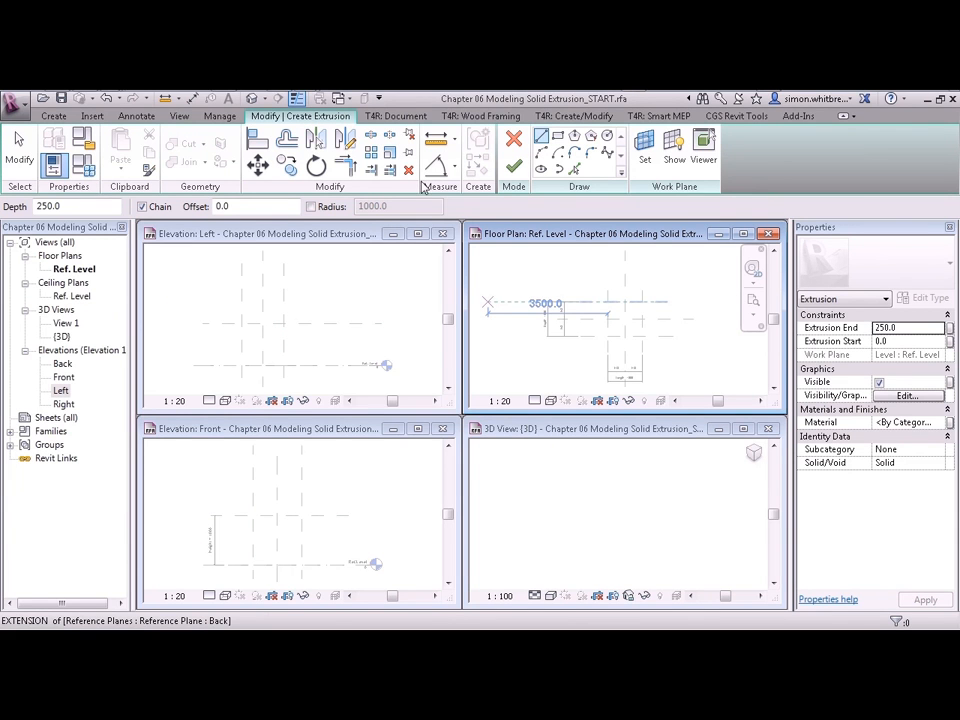
{"action": "mouse_move", "coordinate": [564, 200]}
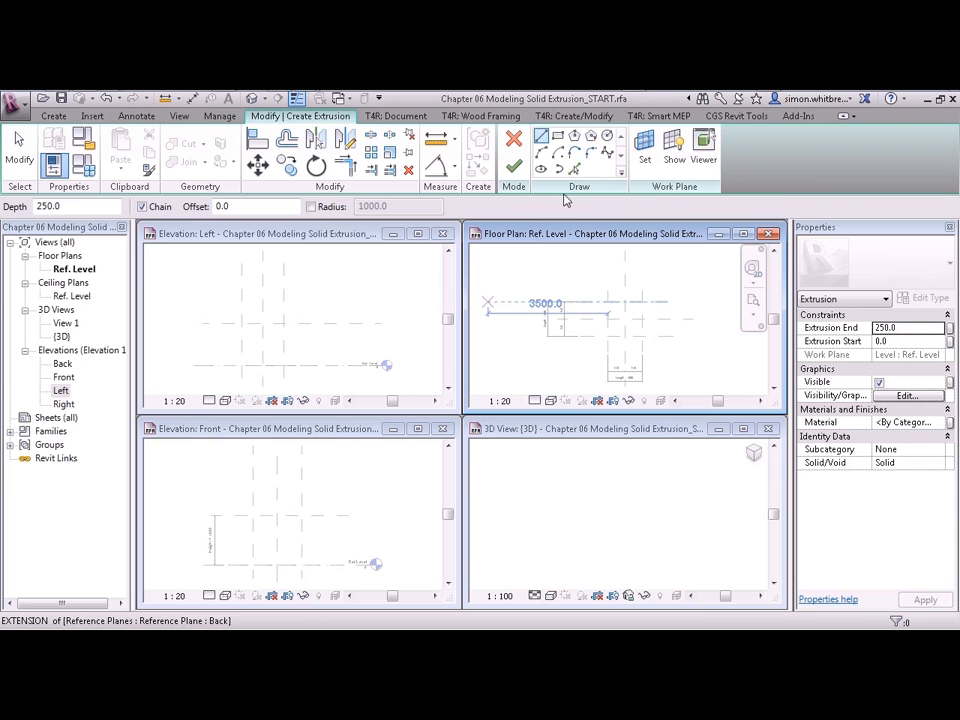
{"action": "mouse_move", "coordinate": [680, 198]}
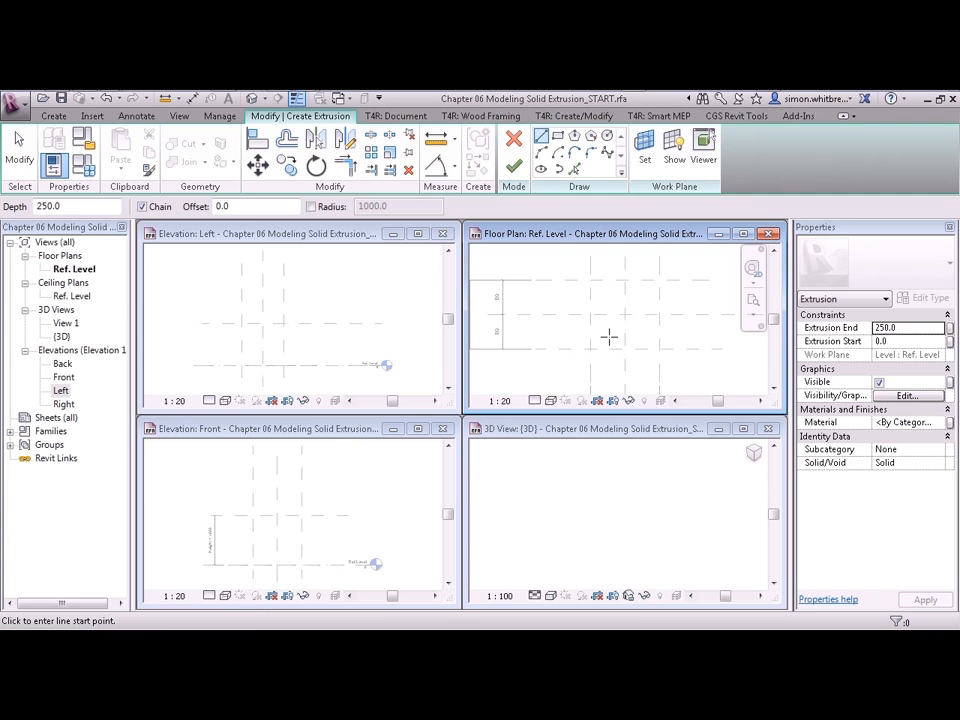
{"action": "mouse_move", "coordinate": [568, 310]}
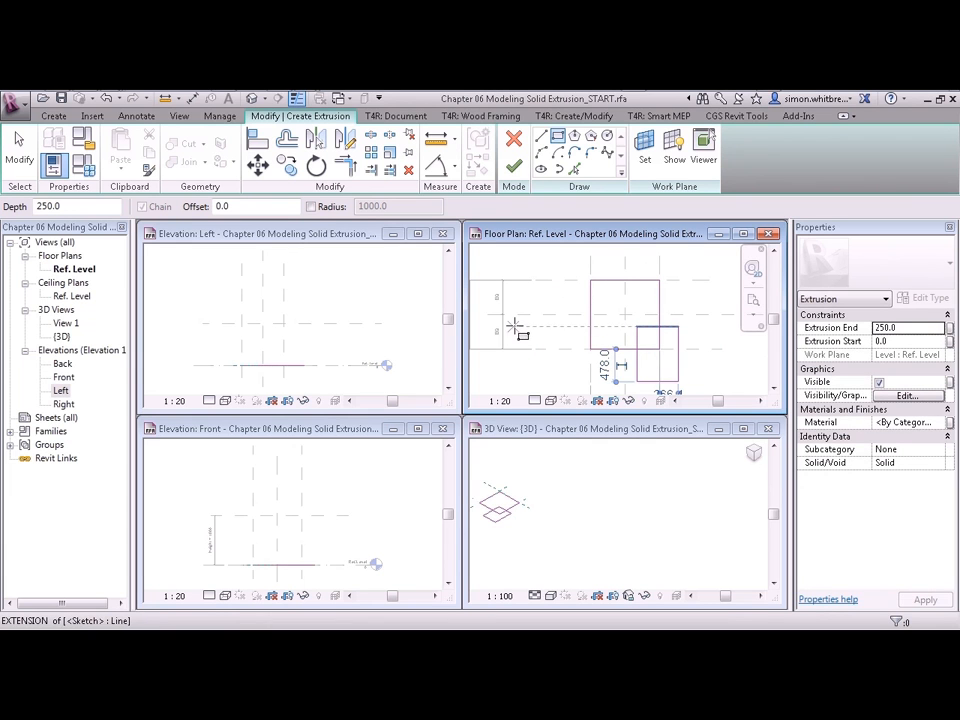
{"action": "mouse_move", "coordinate": [512, 168]}
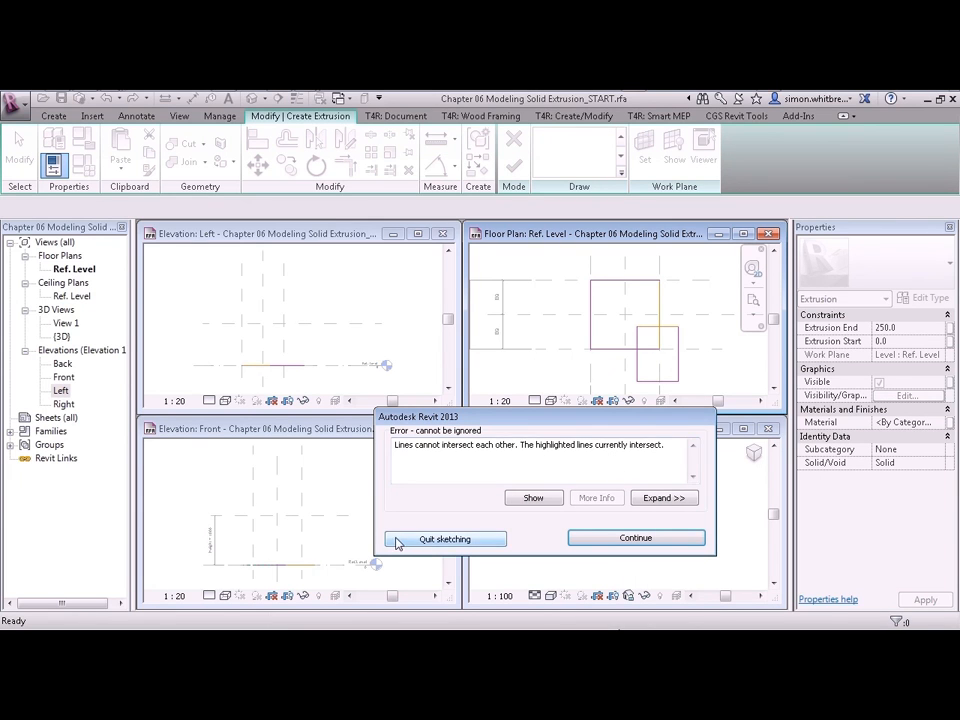
{"action": "mouse_move", "coordinate": [560, 540]}
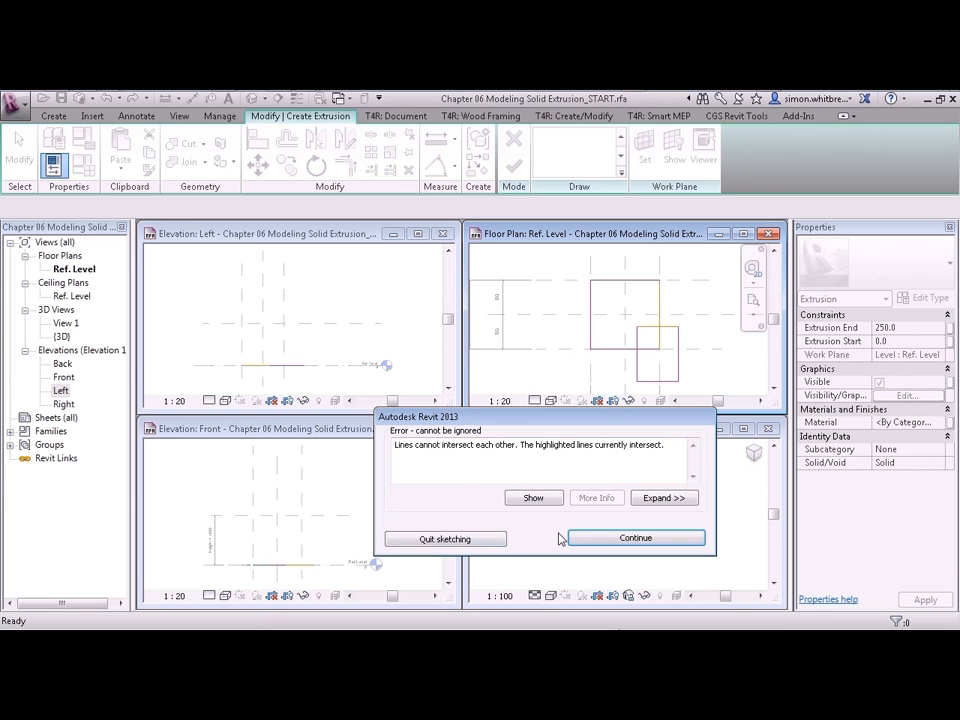
{"action": "mouse_move", "coordinate": [636, 538]}
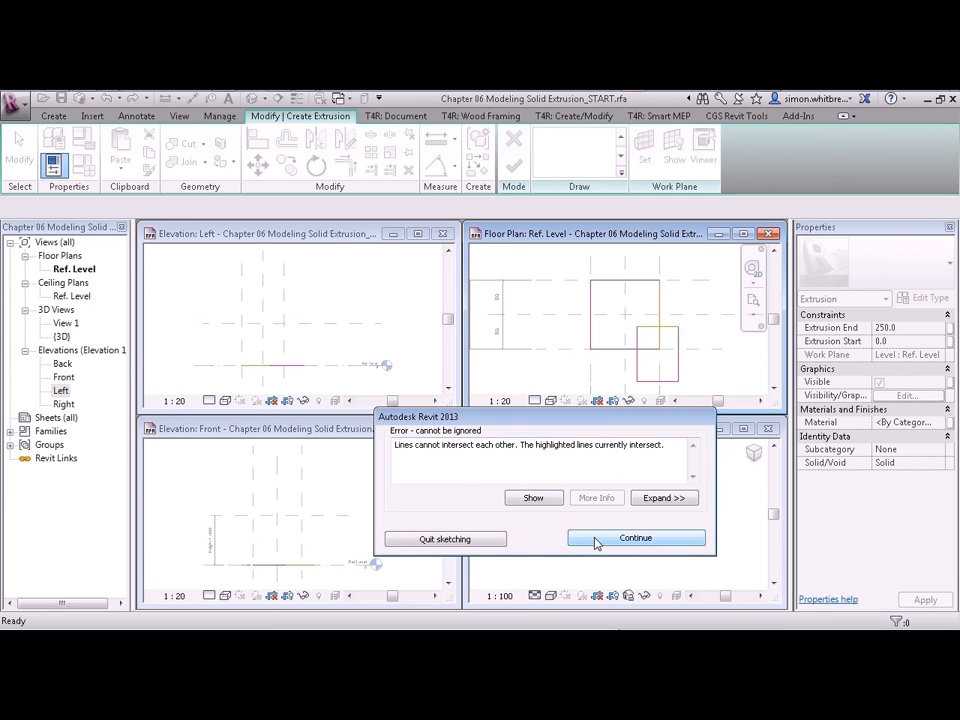
Continue past the intersecting-lines error to keep editing the overlapping rectangles
{"action": "left_click", "coordinate": [636, 538]}
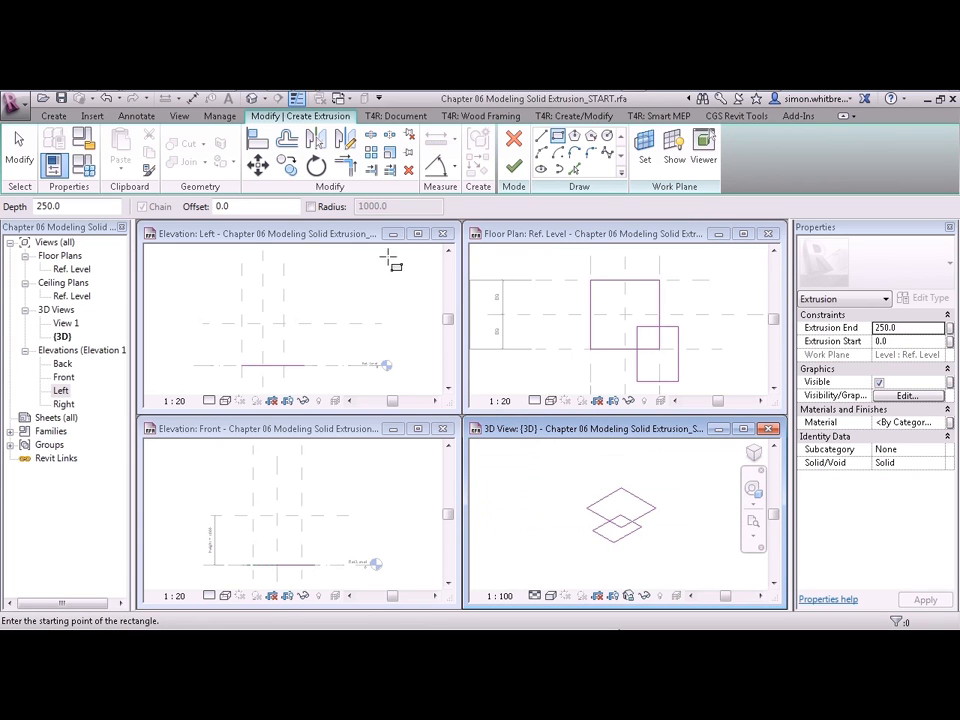
Switch to Pick Lines with Lock enabled so sketch lines follow the reference planes
{"action": "left_click", "coordinate": [108, 98]}
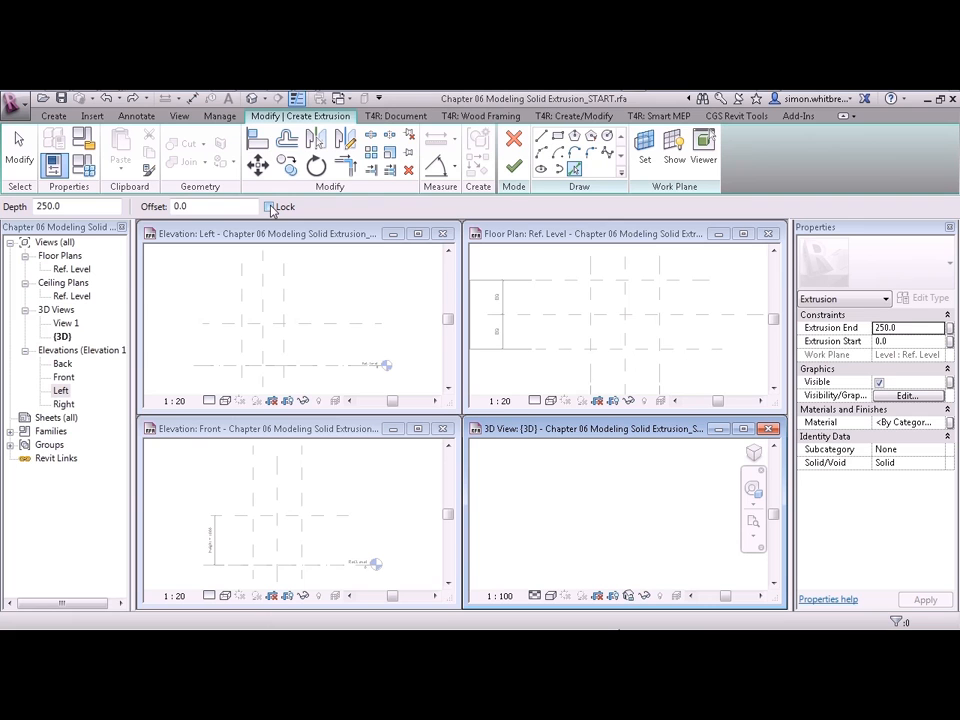
{"action": "left_click", "coordinate": [268, 206]}
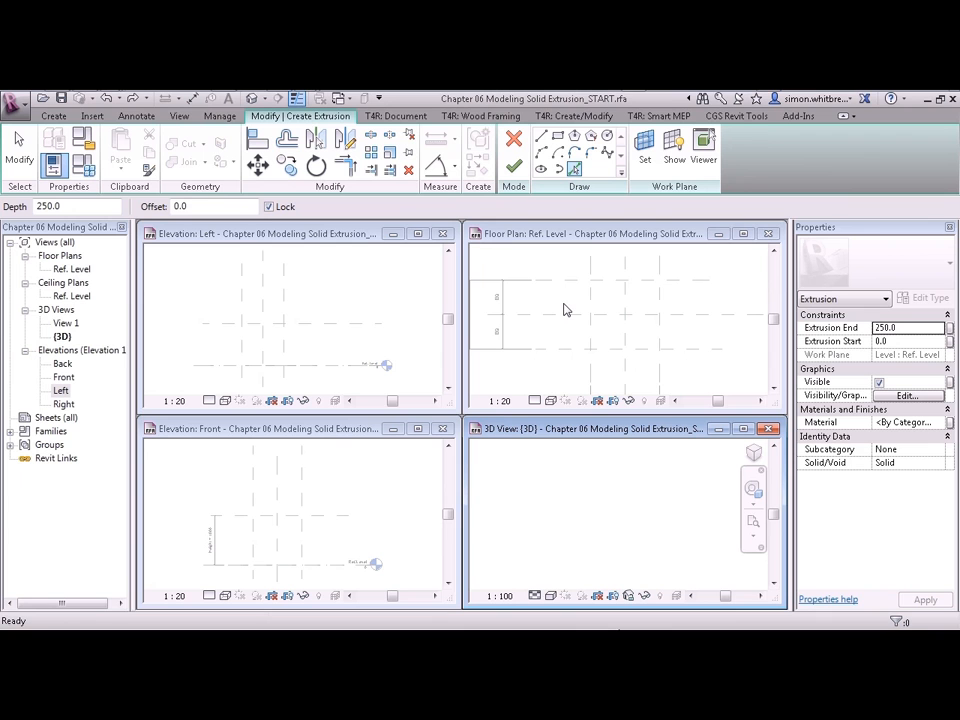
{"action": "mouse_move", "coordinate": [556, 242]}
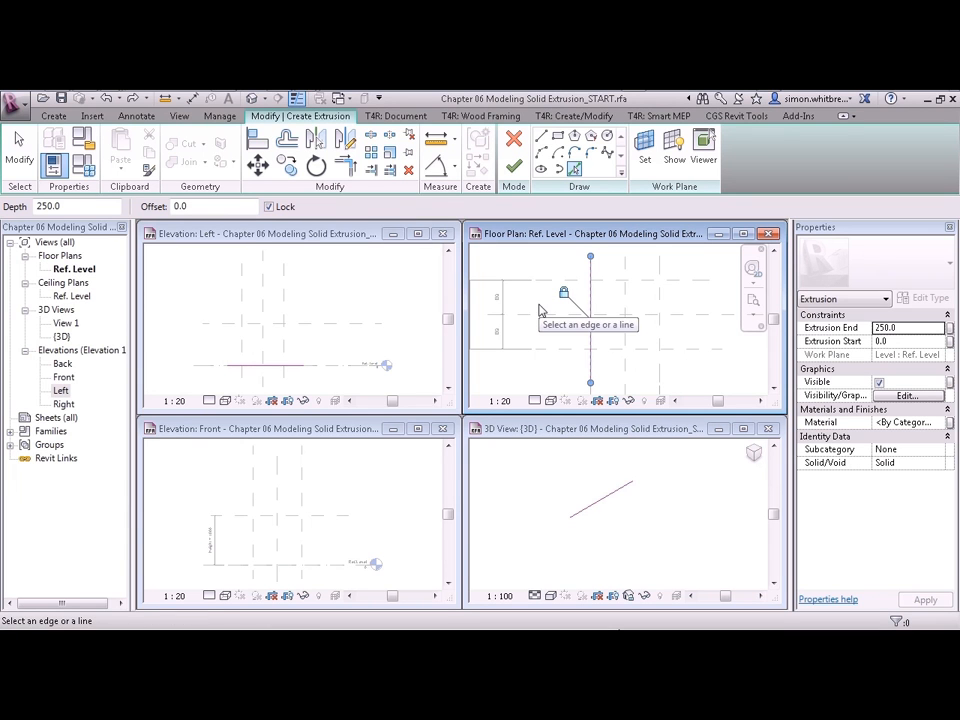
{"action": "mouse_move", "coordinate": [612, 288]}
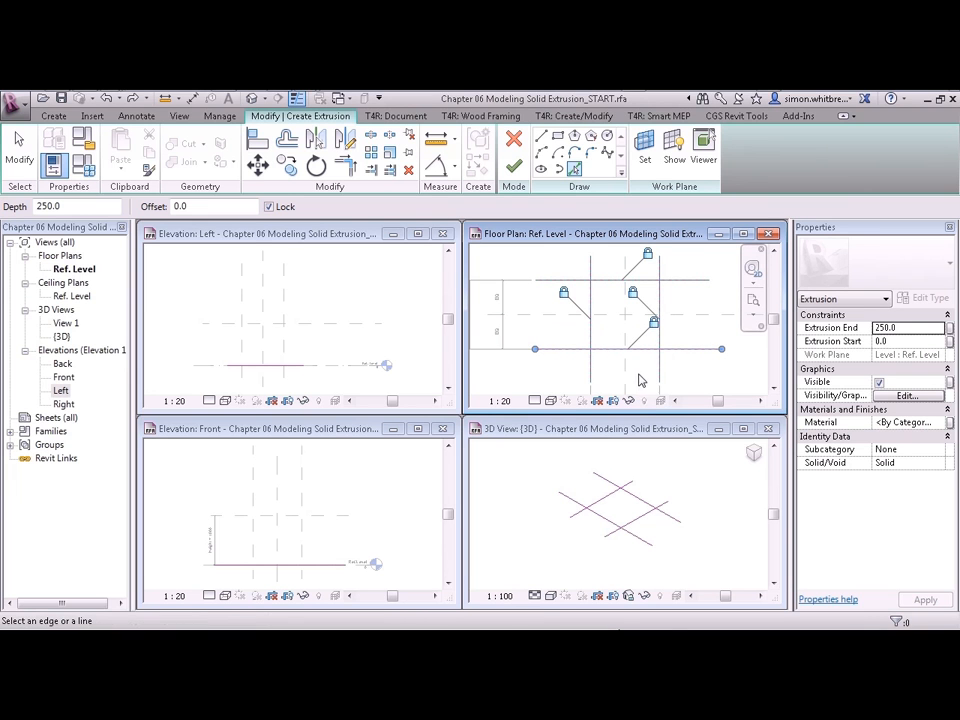
{"action": "mouse_move", "coordinate": [514, 164]}
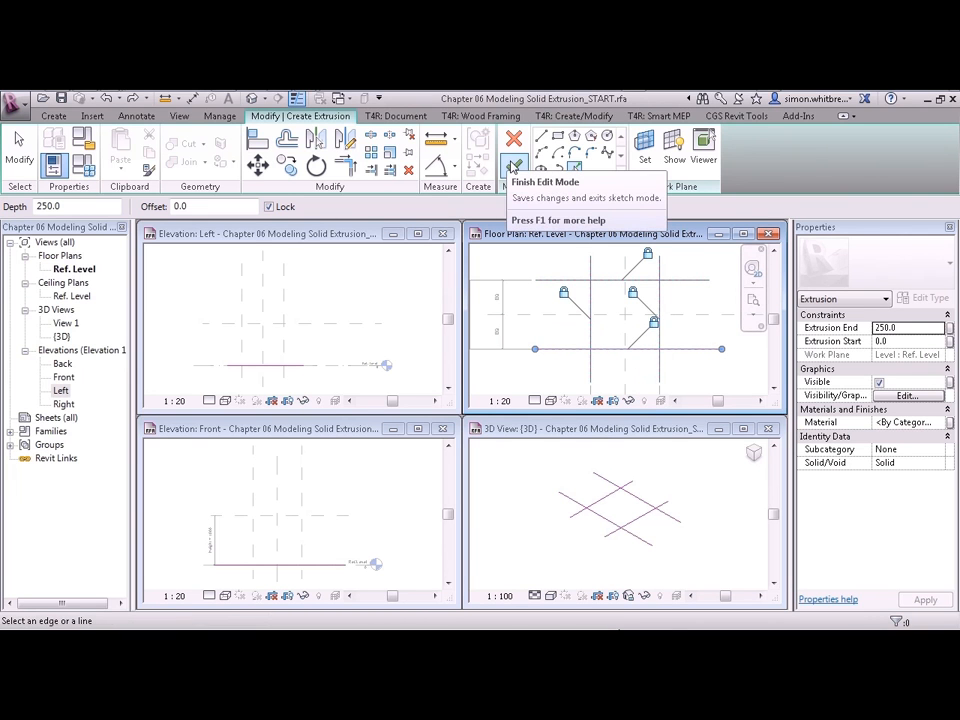
{"action": "left_click", "coordinate": [514, 144]}
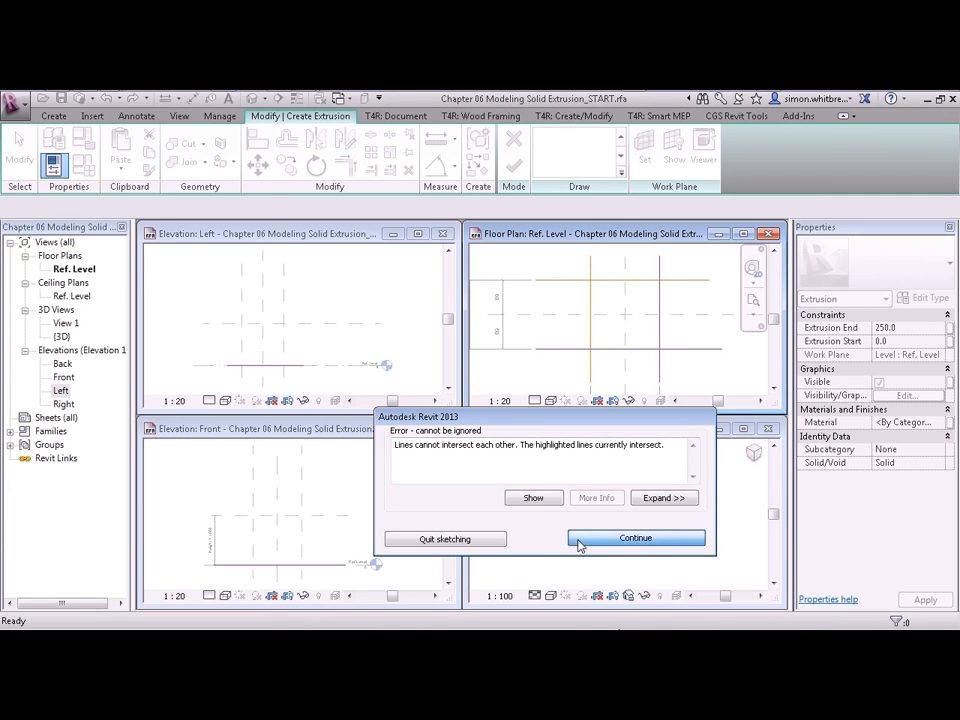
{"action": "left_click", "coordinate": [636, 538]}
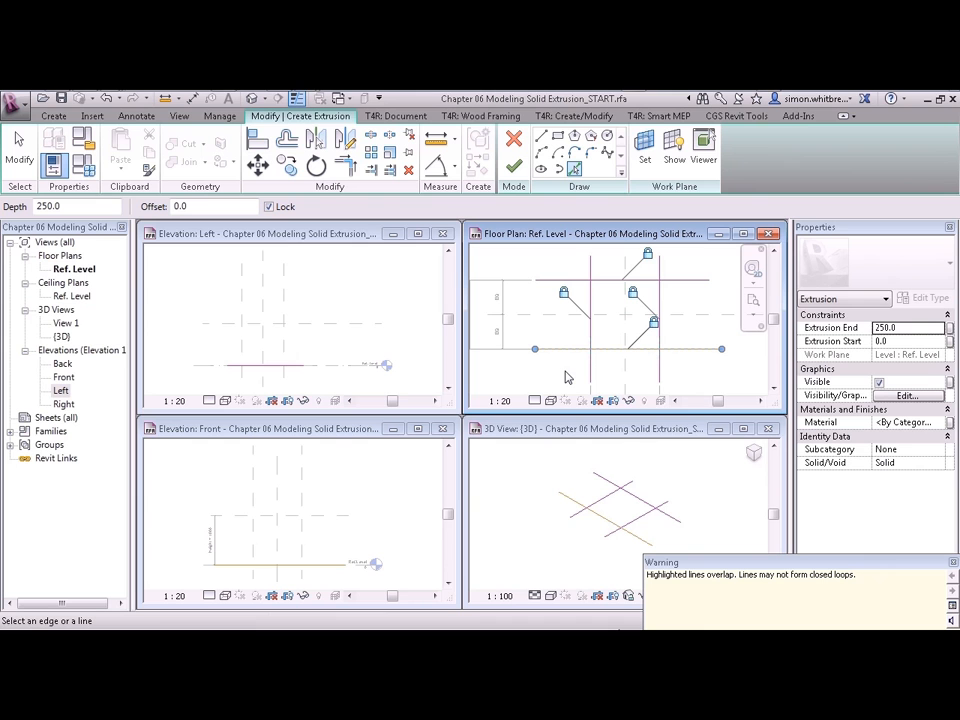
{"action": "mouse_move", "coordinate": [604, 392]}
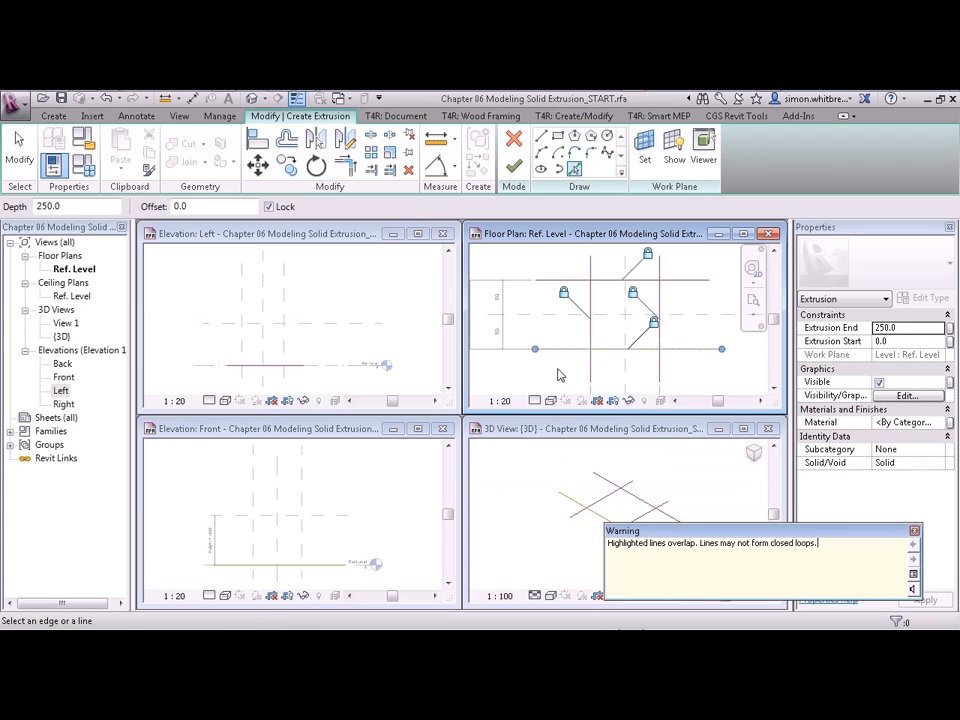
{"action": "left_click", "coordinate": [912, 530]}
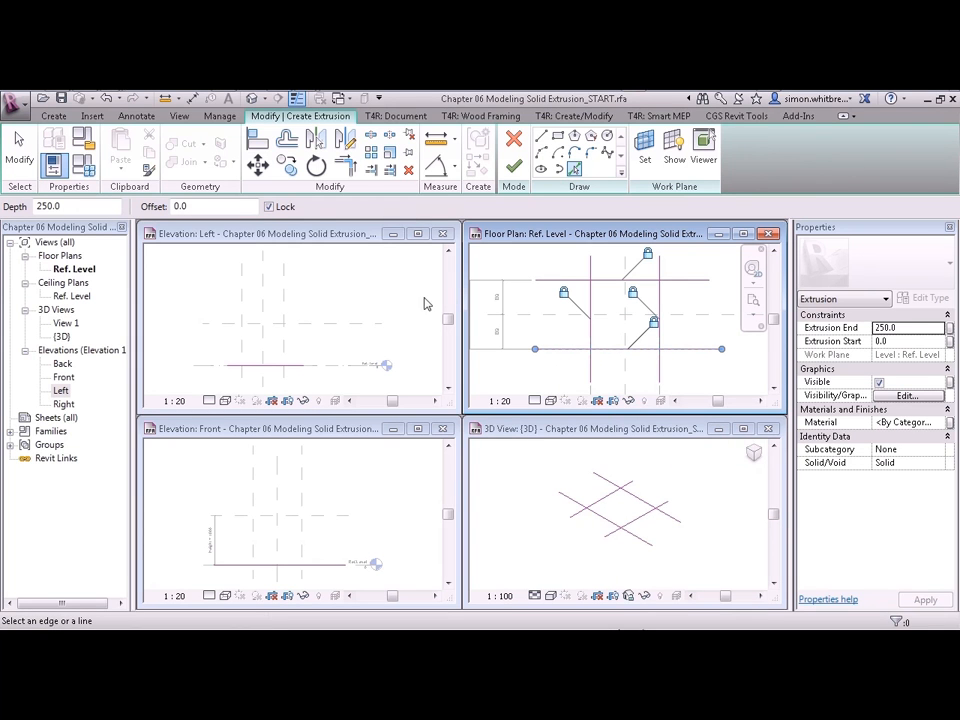
Leave Pick Lines and sketch a rectangle along the reference planes in the plan
{"action": "left_click", "coordinate": [108, 98]}
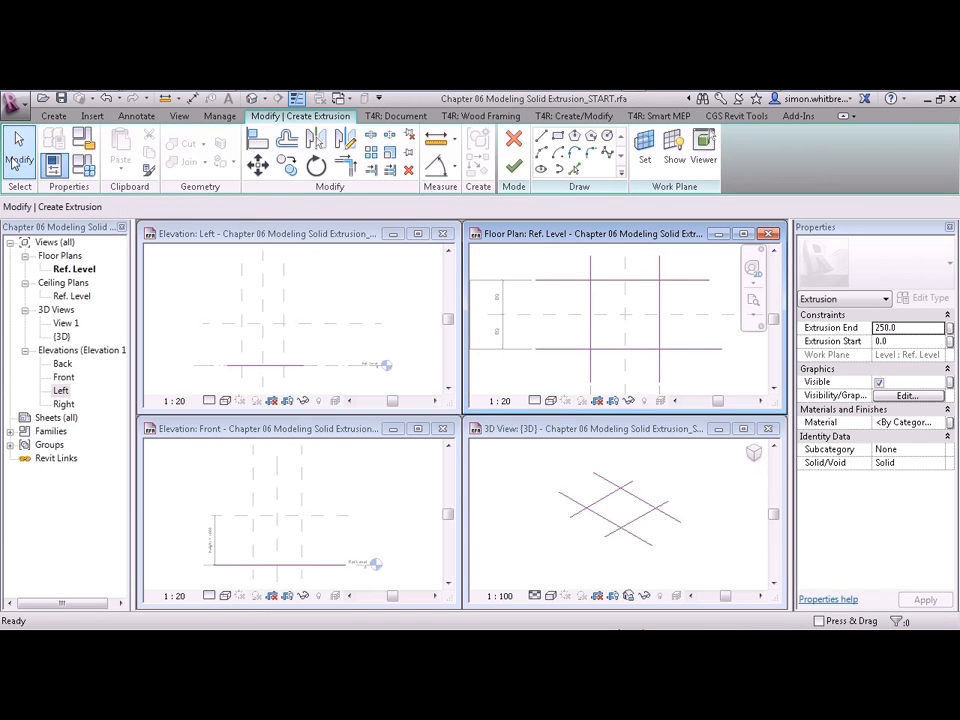
{"action": "mouse_move", "coordinate": [576, 372]}
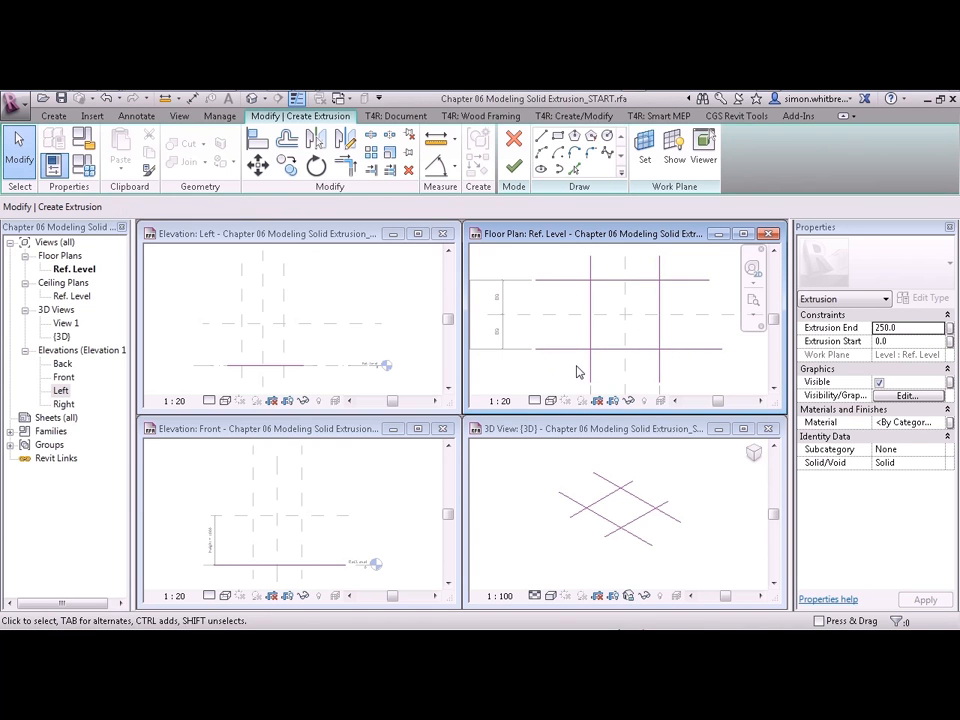
{"action": "left_click", "coordinate": [570, 348]}
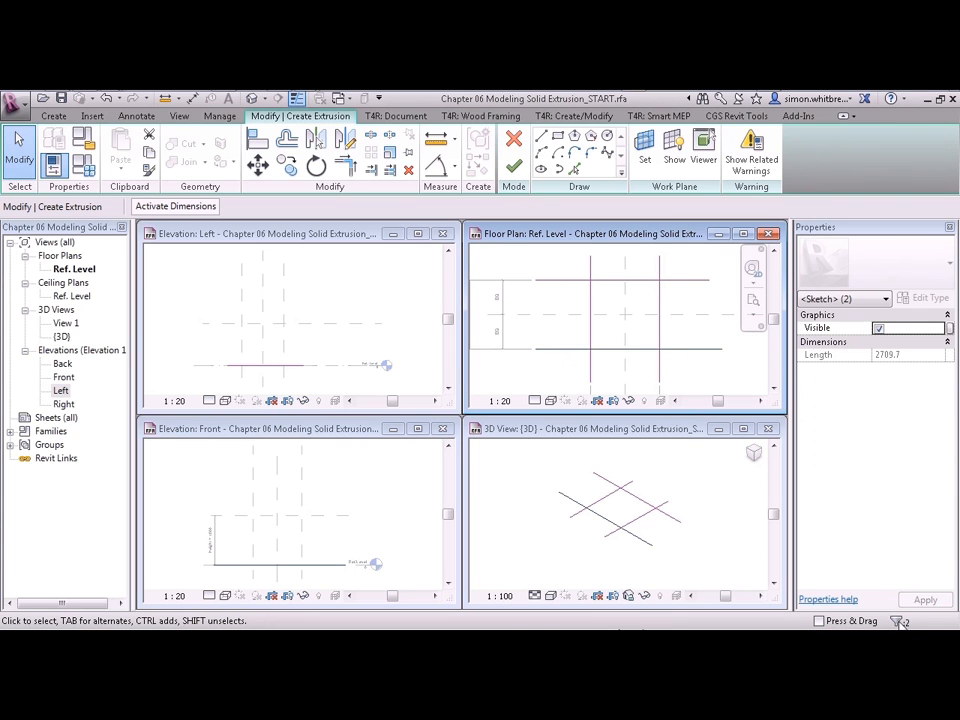
{"action": "mouse_move", "coordinate": [558, 374]}
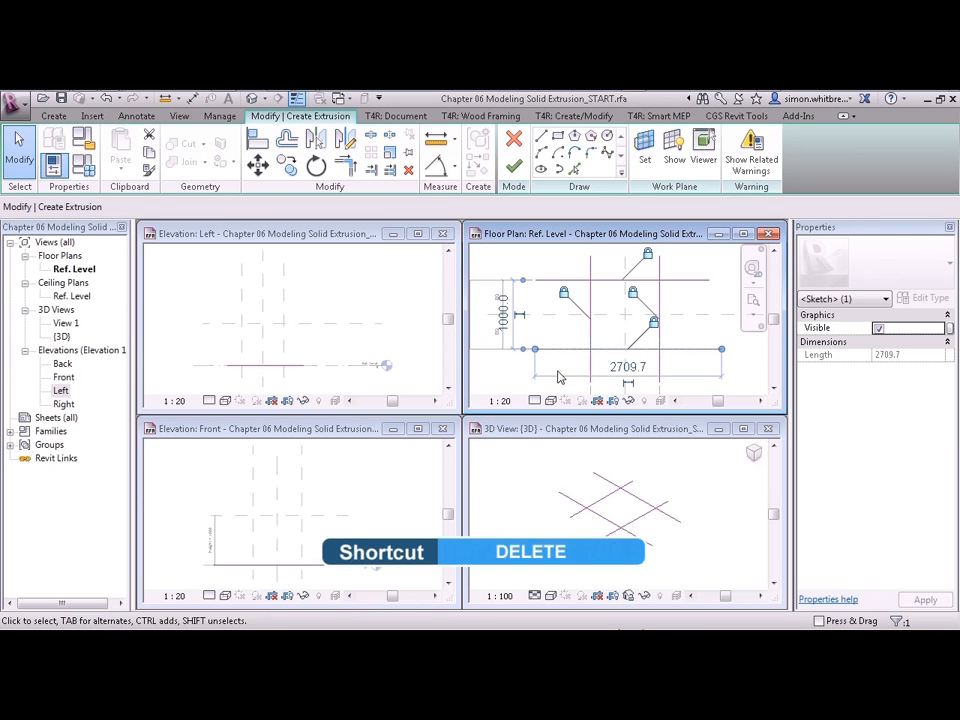
{"action": "mouse_move", "coordinate": [408, 170]}
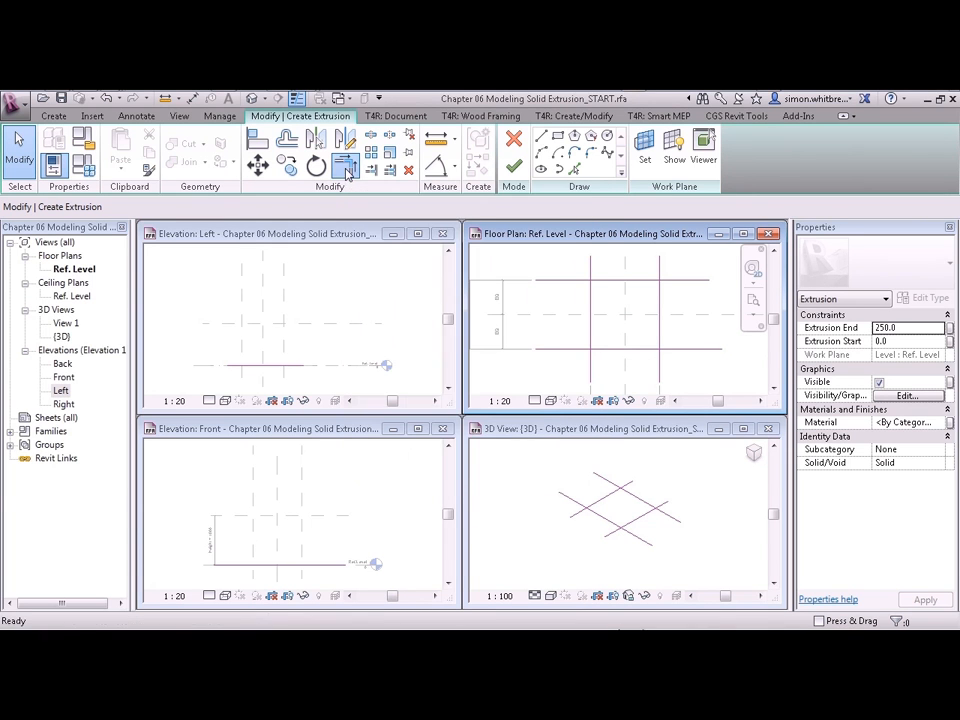
Trim the rectangle's sketch lines to a clean corner with Trim/Extend to Corner
{"action": "left_click", "coordinate": [372, 168]}
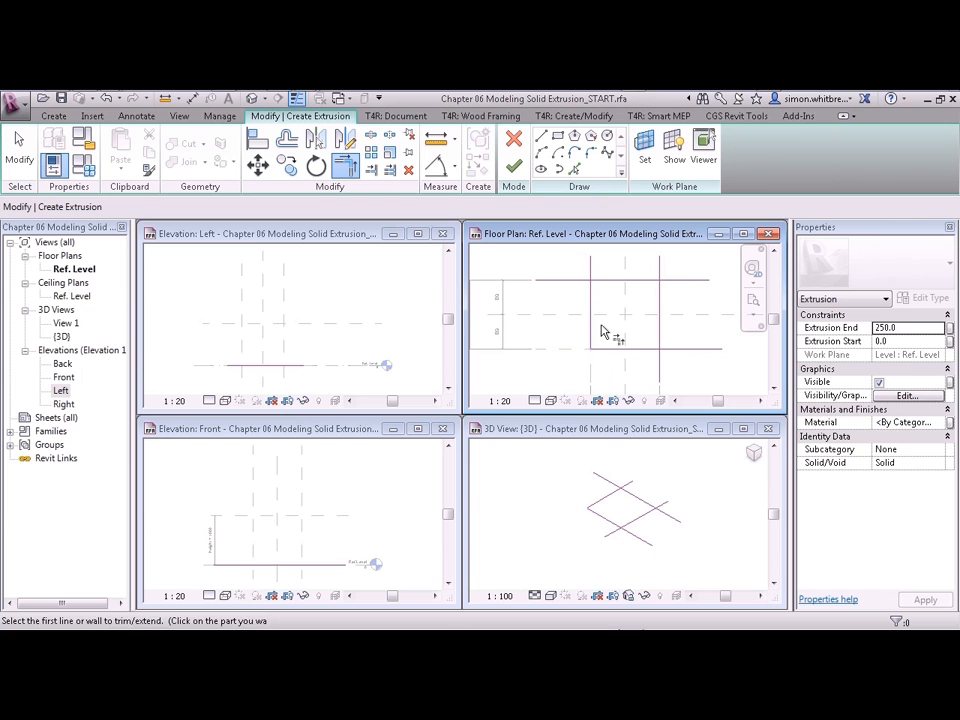
{"action": "left_click", "coordinate": [600, 284]}
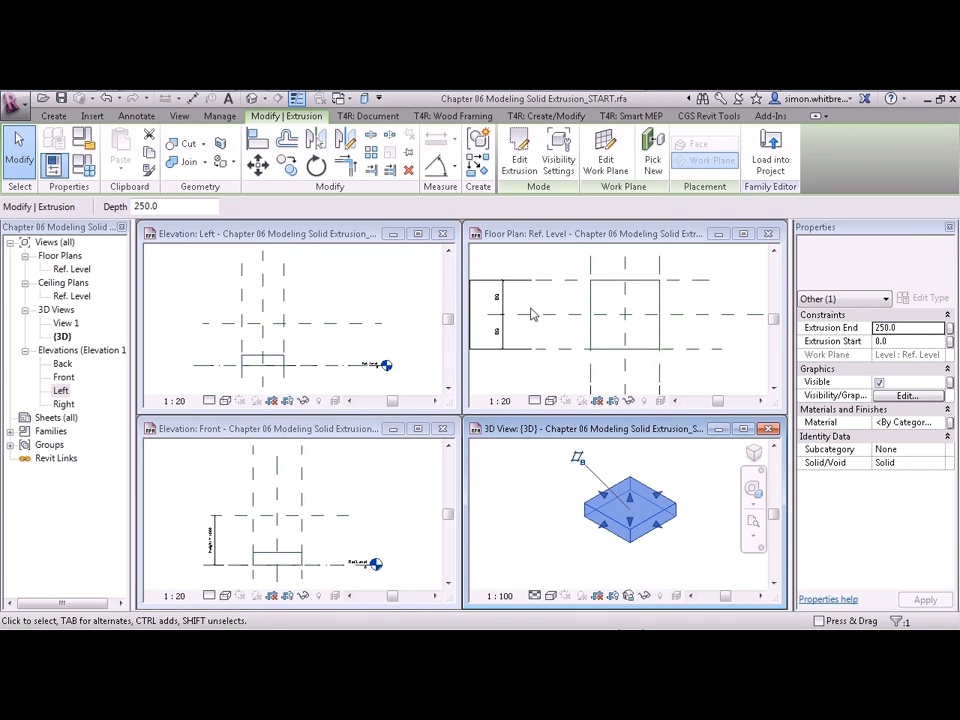
{"action": "mouse_move", "coordinate": [372, 508]}
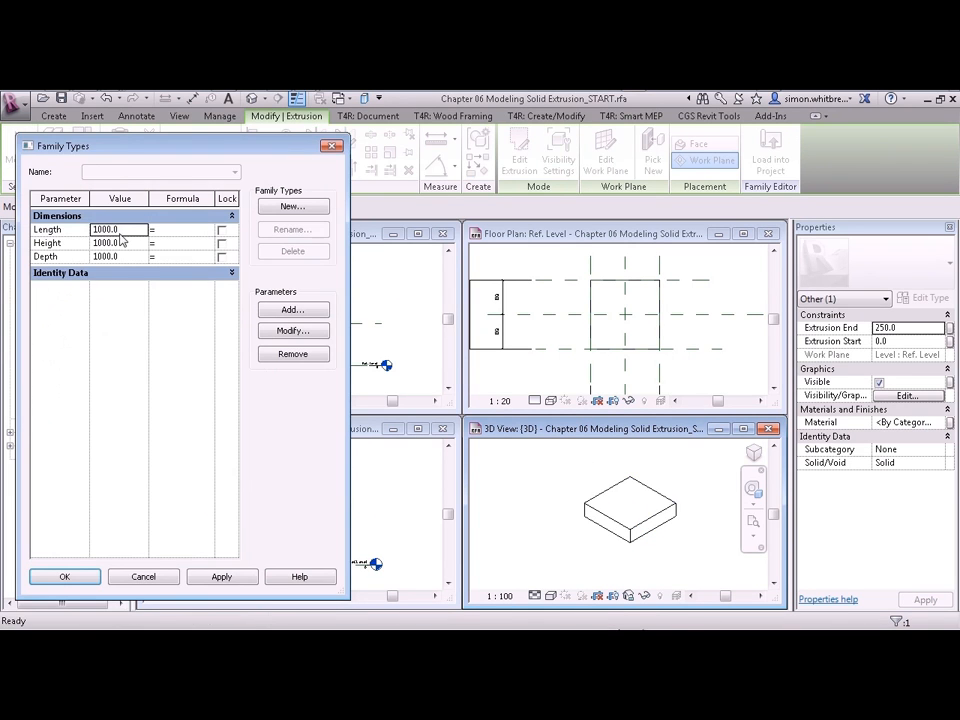
Set the Family Types Length to 500 and apply it to the box
{"action": "triple_click", "coordinate": [104, 228]}
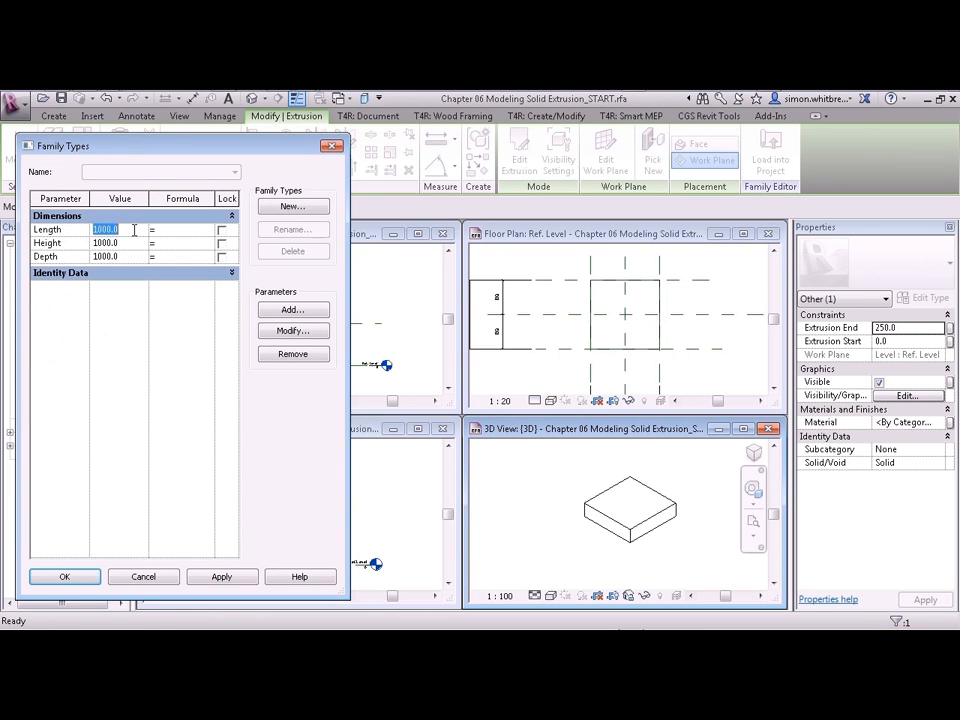
{"action": "type", "text": "500"}
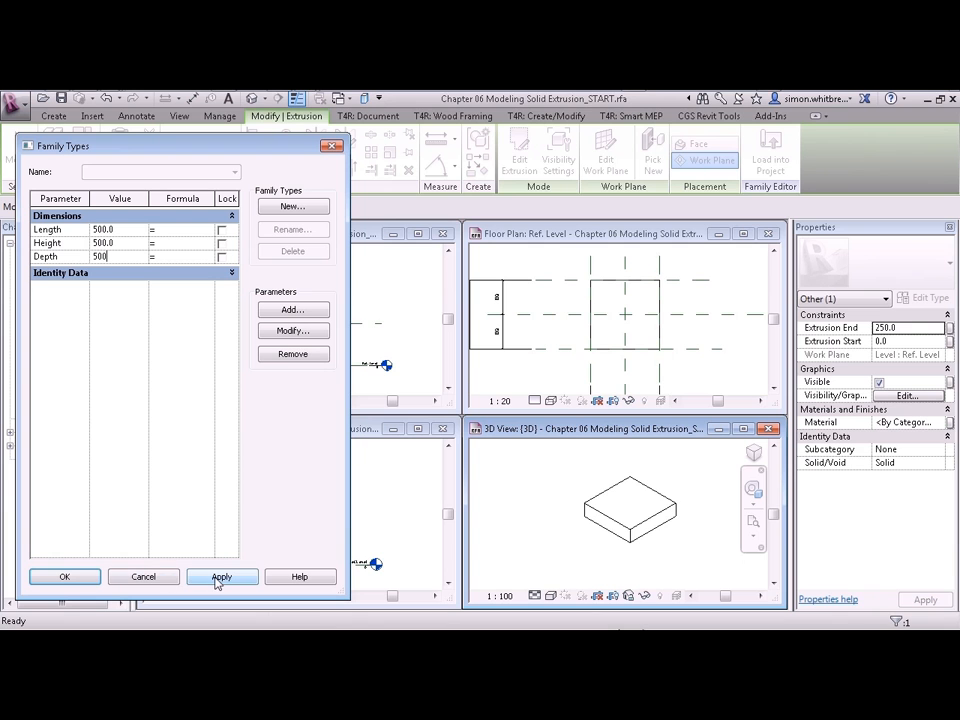
{"action": "left_click", "coordinate": [220, 576]}
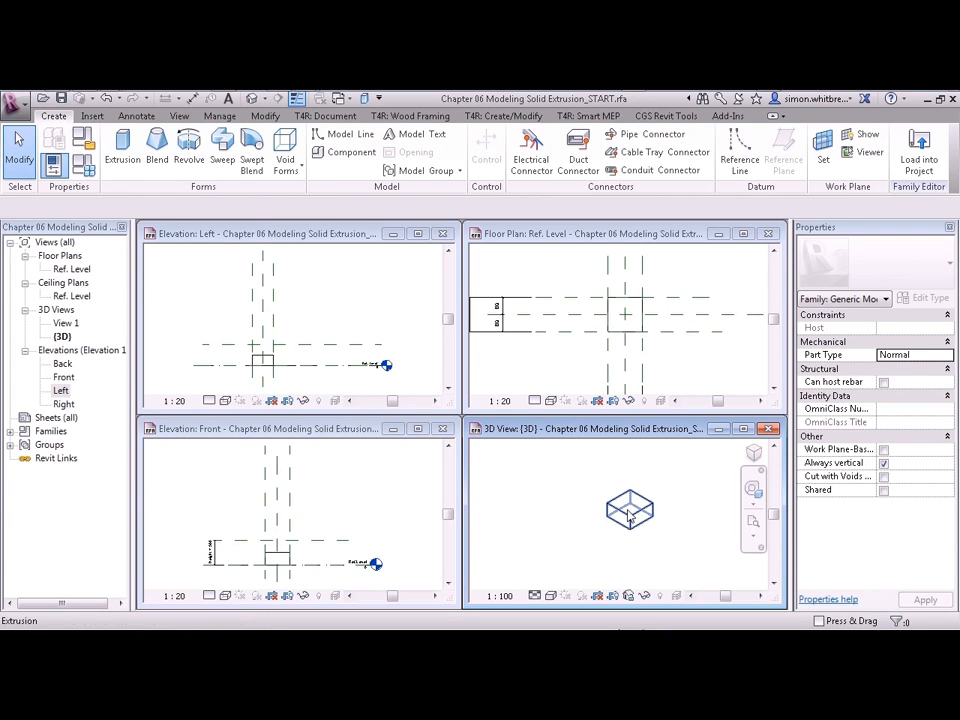
Drag the extrusion's top handle in the Front elevation up toward the height plane
{"action": "left_click", "coordinate": [628, 510]}
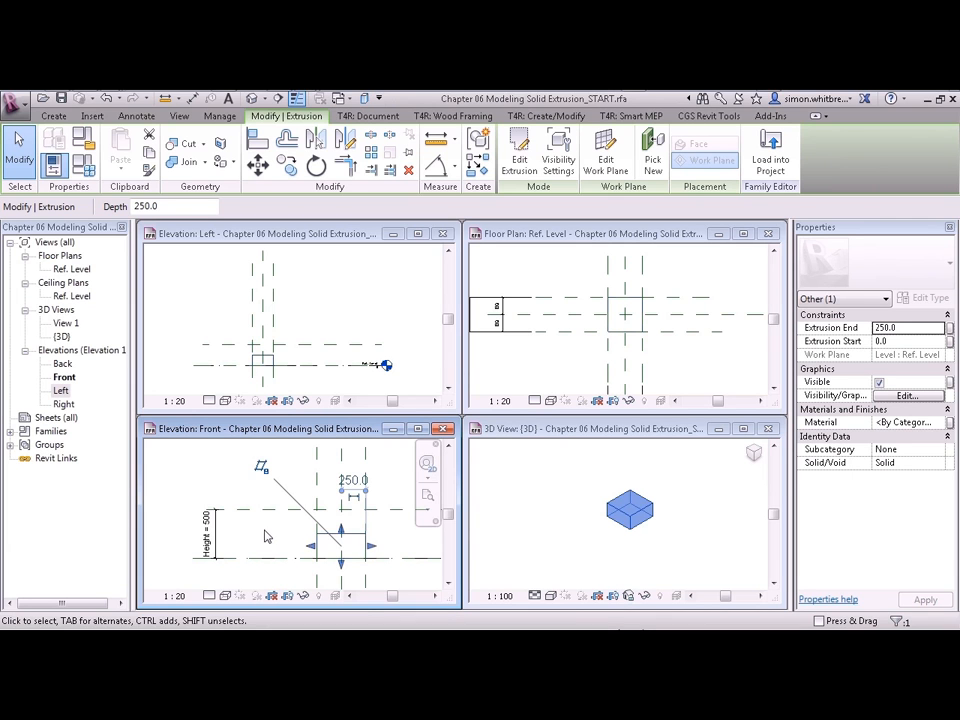
{"action": "left_click_drag", "start_coordinate": [340, 560], "coordinate": [340, 524]}
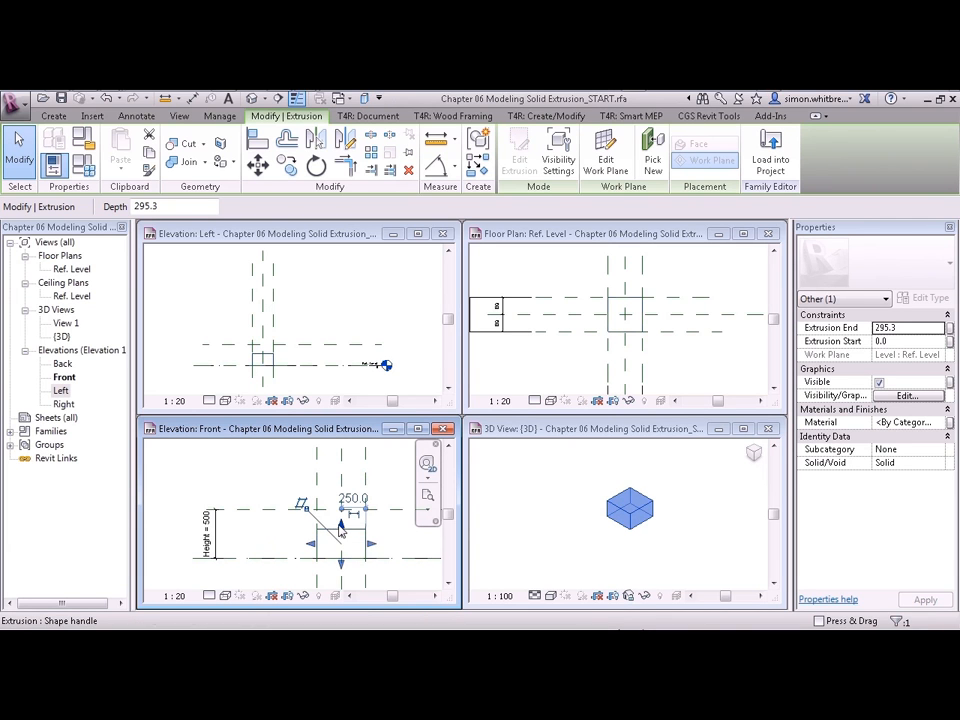
{"action": "mouse_move", "coordinate": [340, 524]}
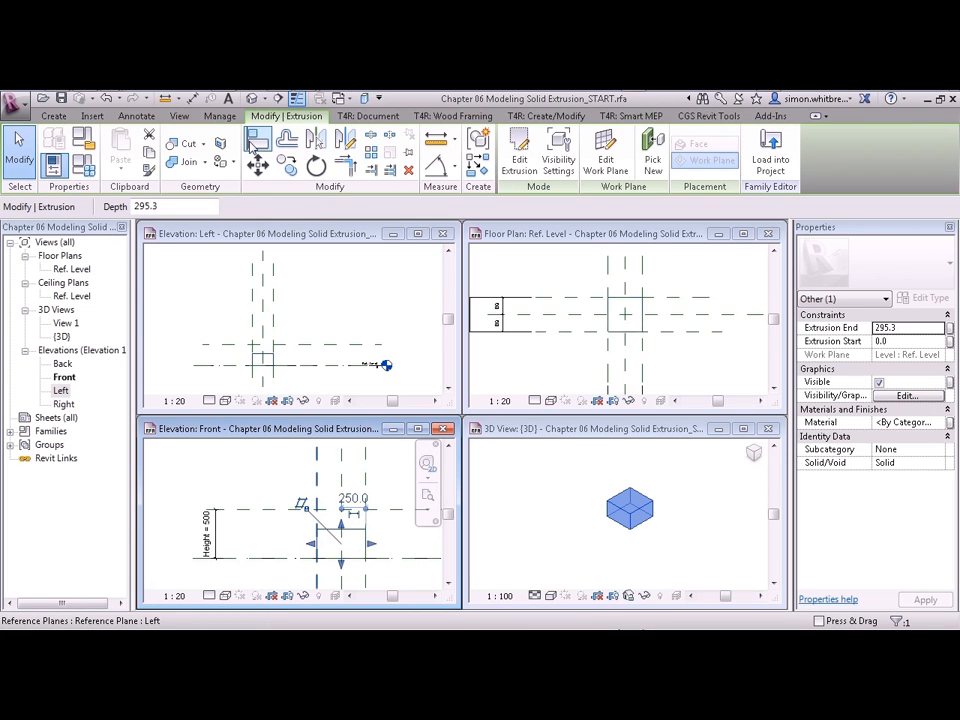
{"action": "mouse_move", "coordinate": [258, 138]}
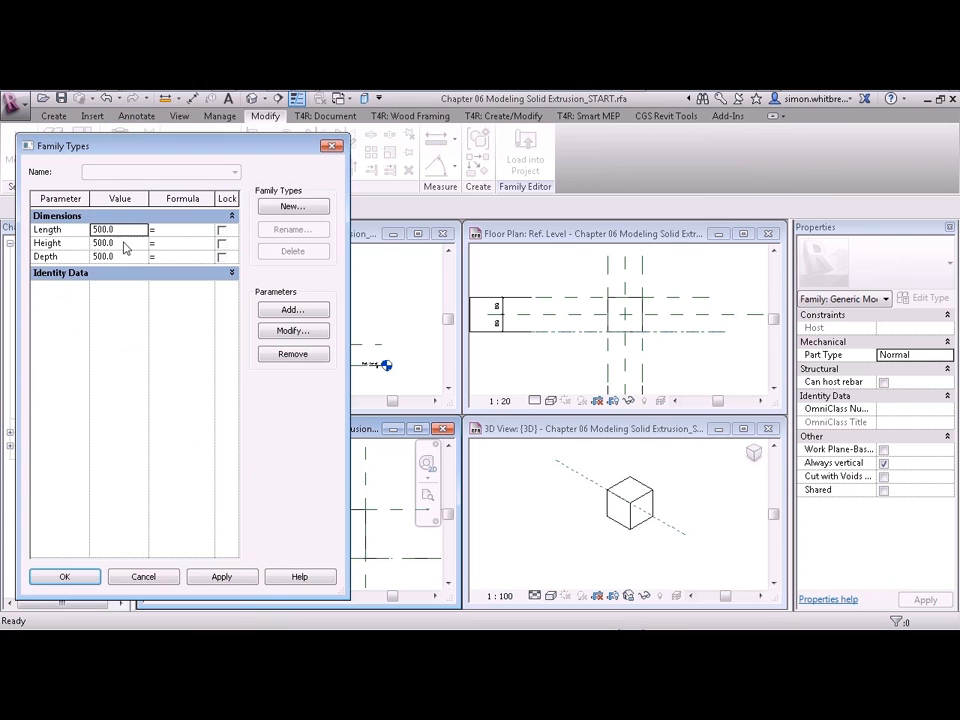
Set Height to 1000 in Family Types and apply it to the box
{"action": "type", "text": "10"}
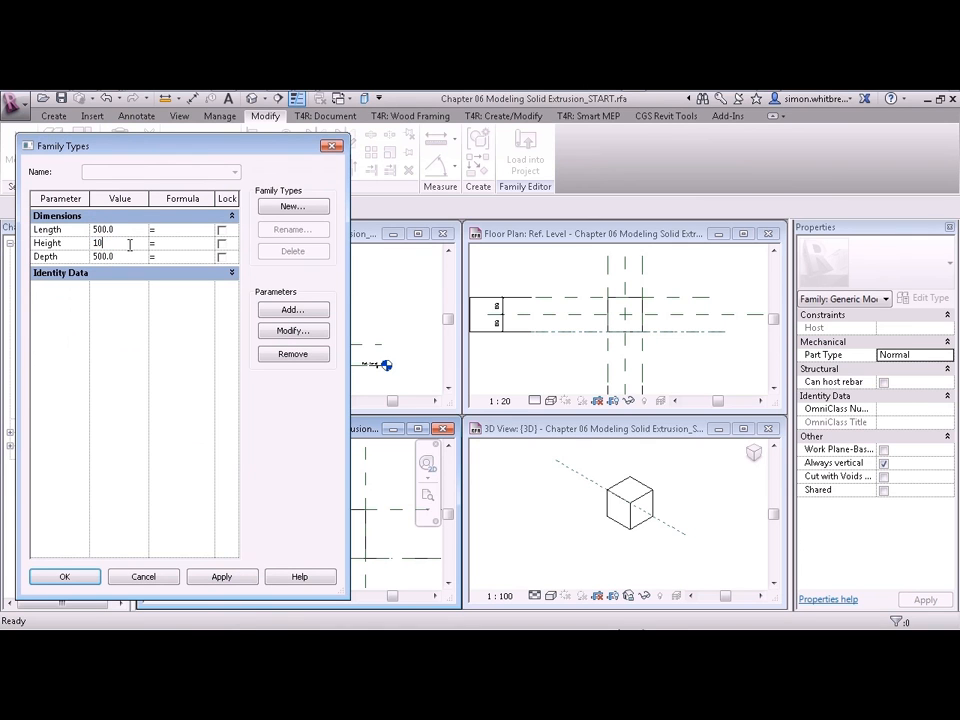
{"action": "left_click", "coordinate": [220, 576]}
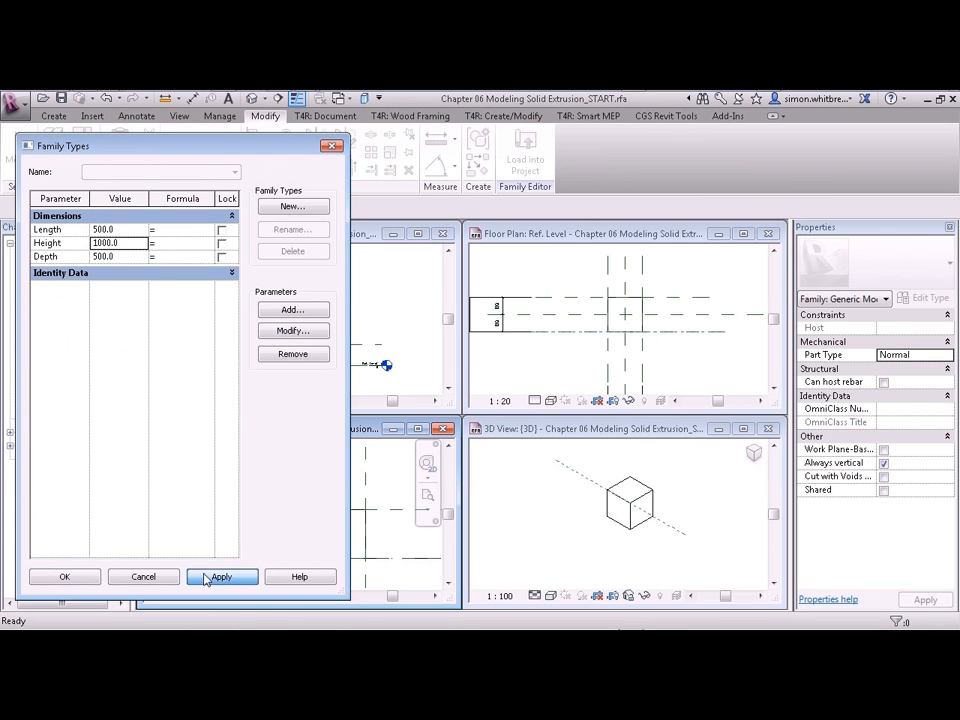
{"action": "left_click", "coordinate": [220, 576]}
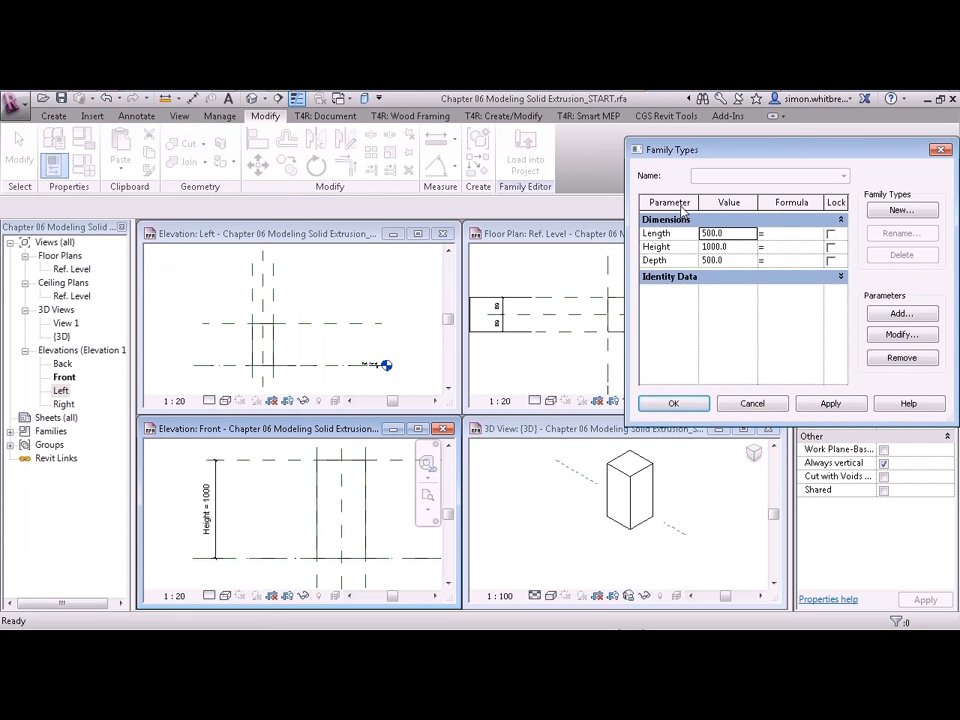
{"action": "mouse_move", "coordinate": [322, 540]}
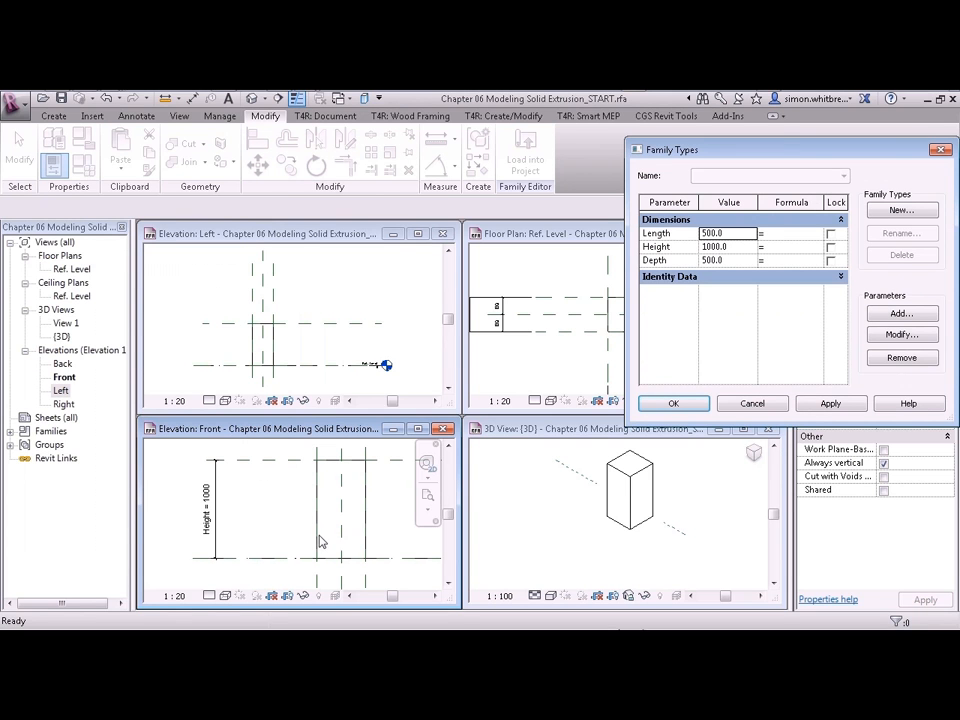
{"action": "mouse_move", "coordinate": [732, 240]}
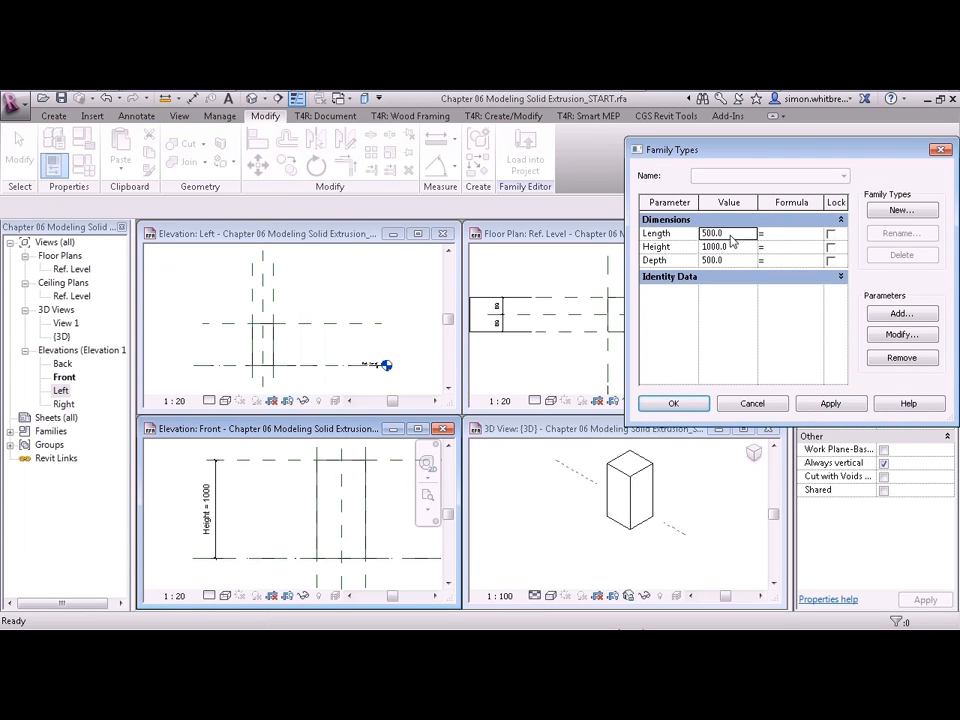
Set Length and Depth to 2000, apply them and confirm Family Types
{"action": "type", "text": "200"}
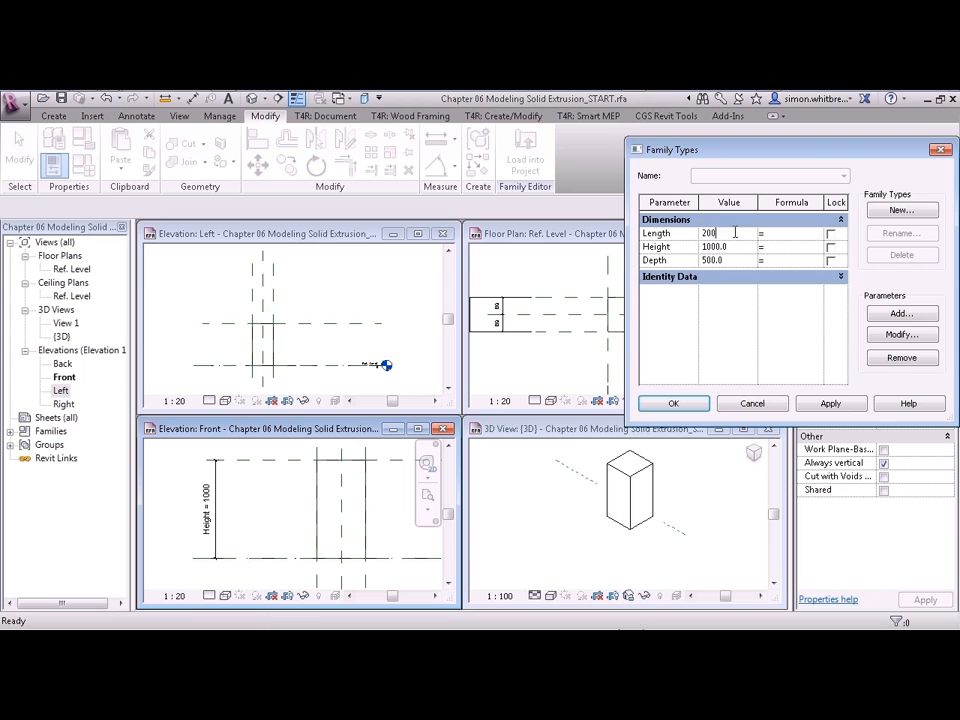
{"action": "left_click", "coordinate": [830, 404]}
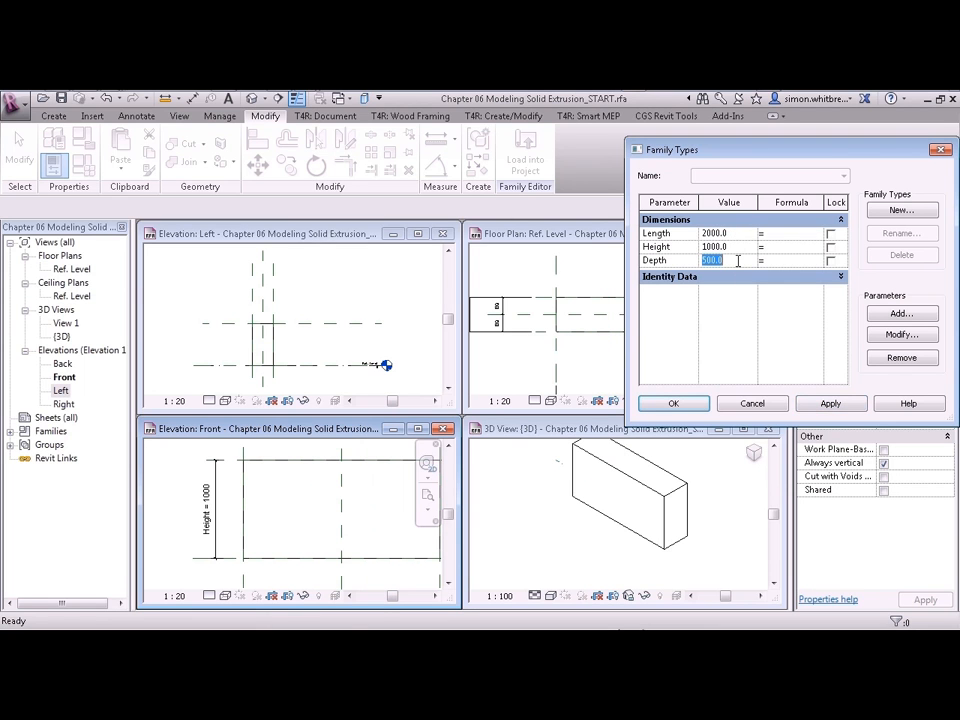
{"action": "type", "text": "250"}
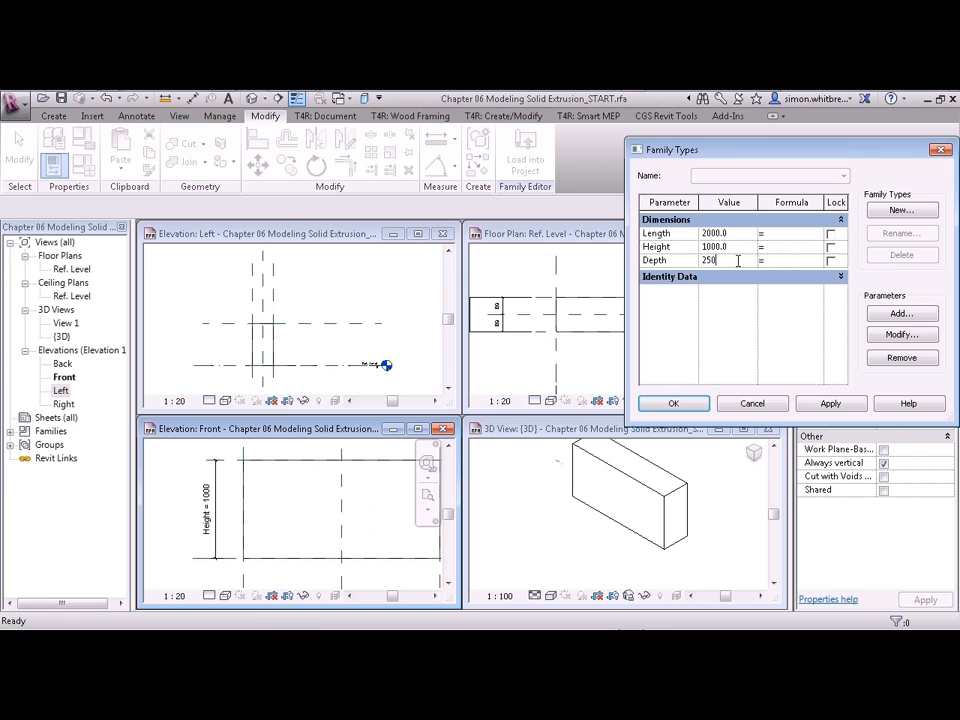
{"action": "left_click", "coordinate": [830, 404]}
{"action": "type", "text": "2000"}
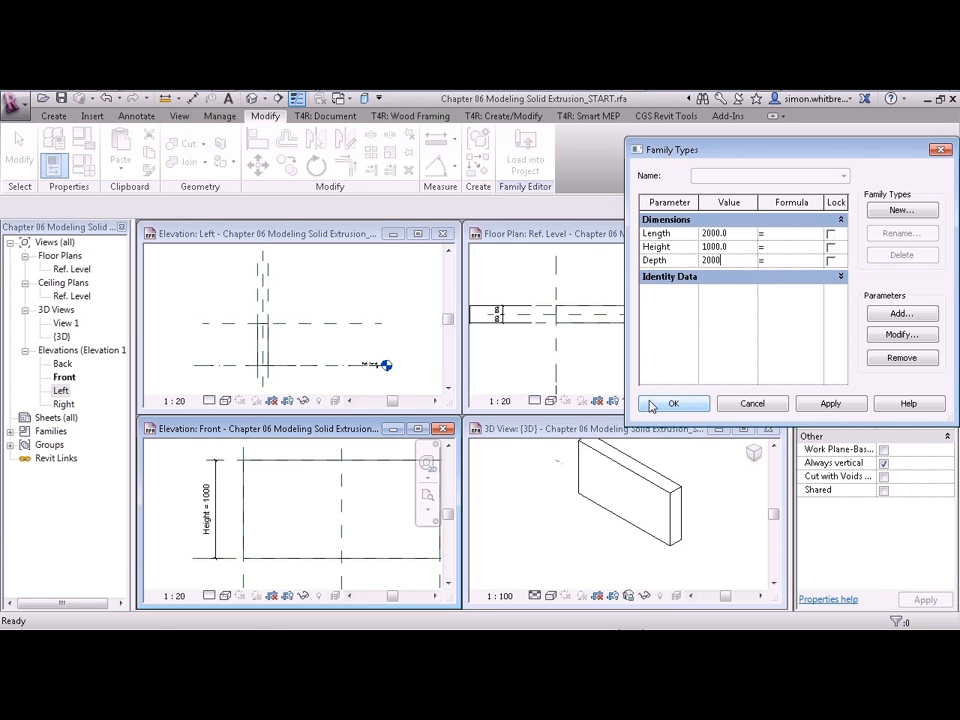
{"action": "left_click", "coordinate": [672, 404]}
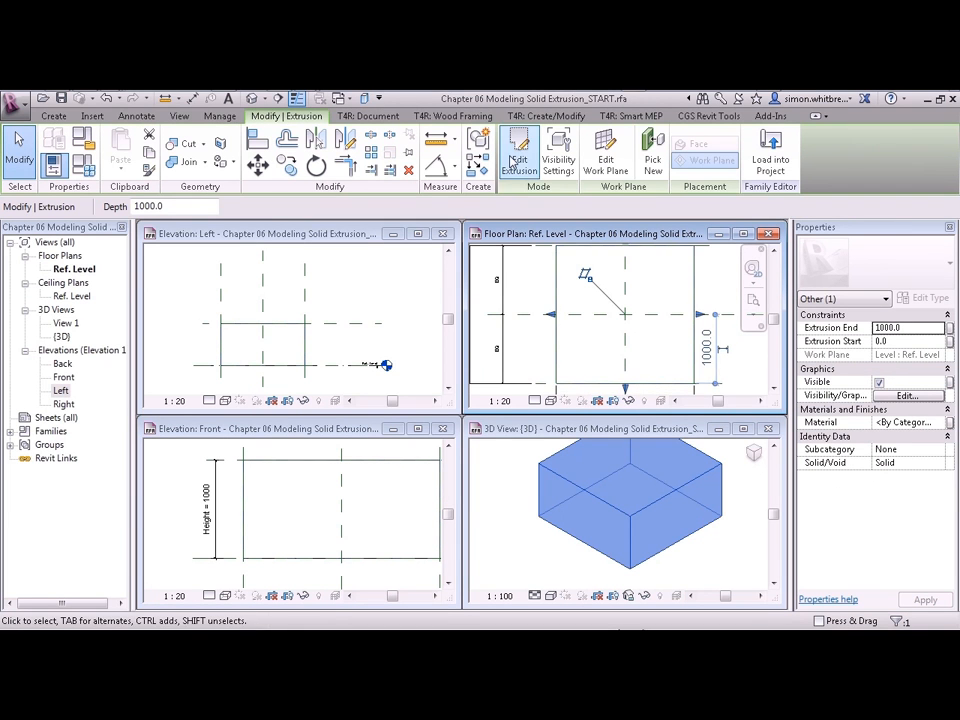
Sketch a rectangle, circle and ellipse inside the box outline as hole profiles
{"action": "left_click", "coordinate": [518, 150]}
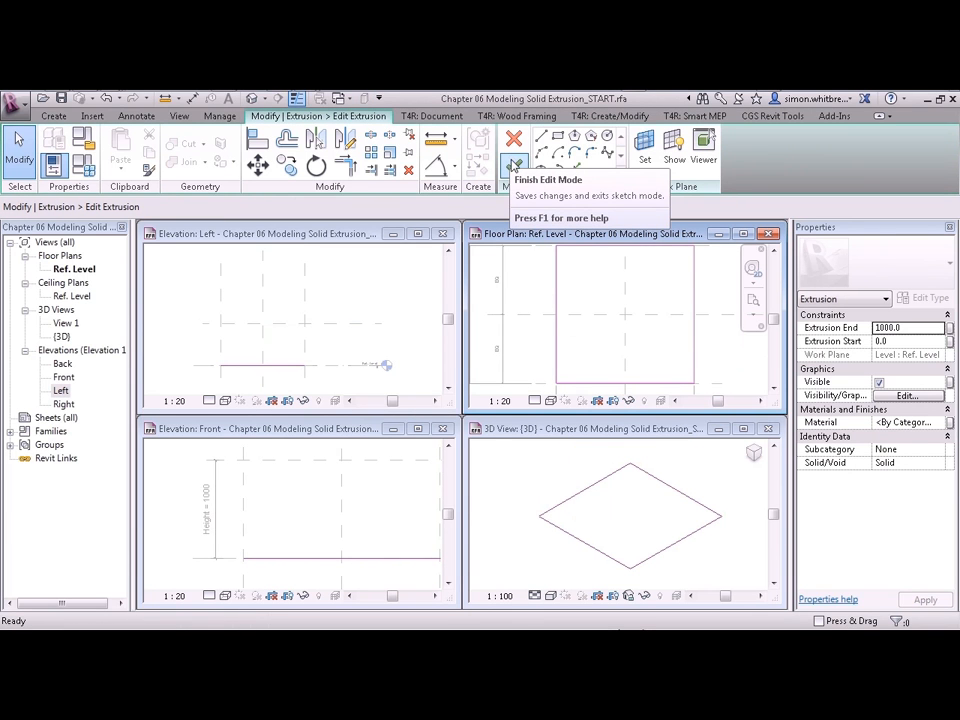
{"action": "left_click", "coordinate": [556, 152]}
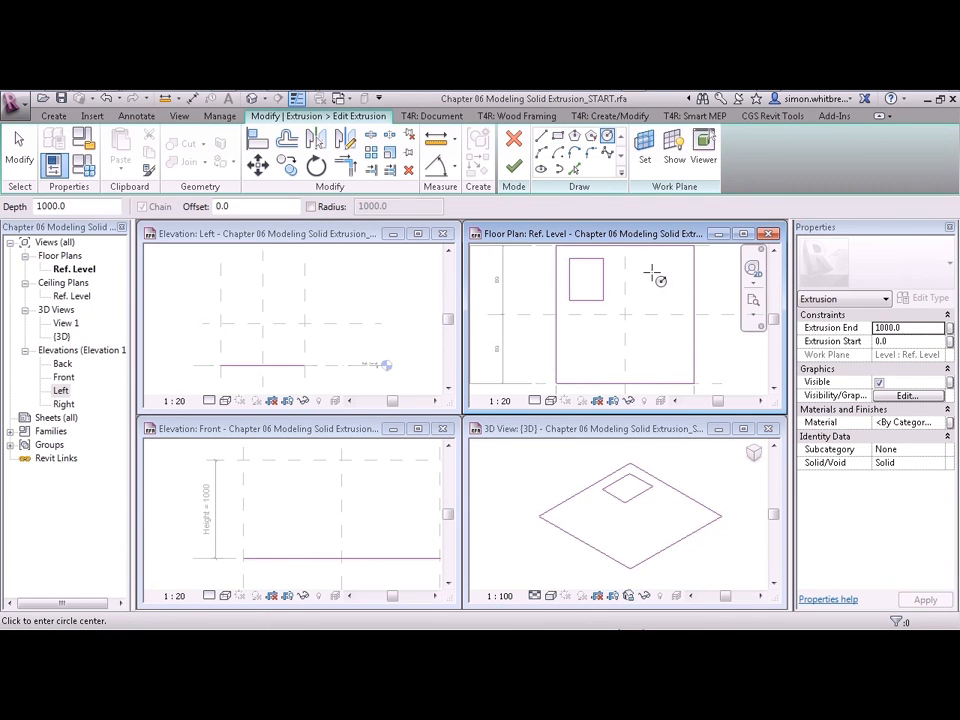
{"action": "left_click", "coordinate": [652, 272]}
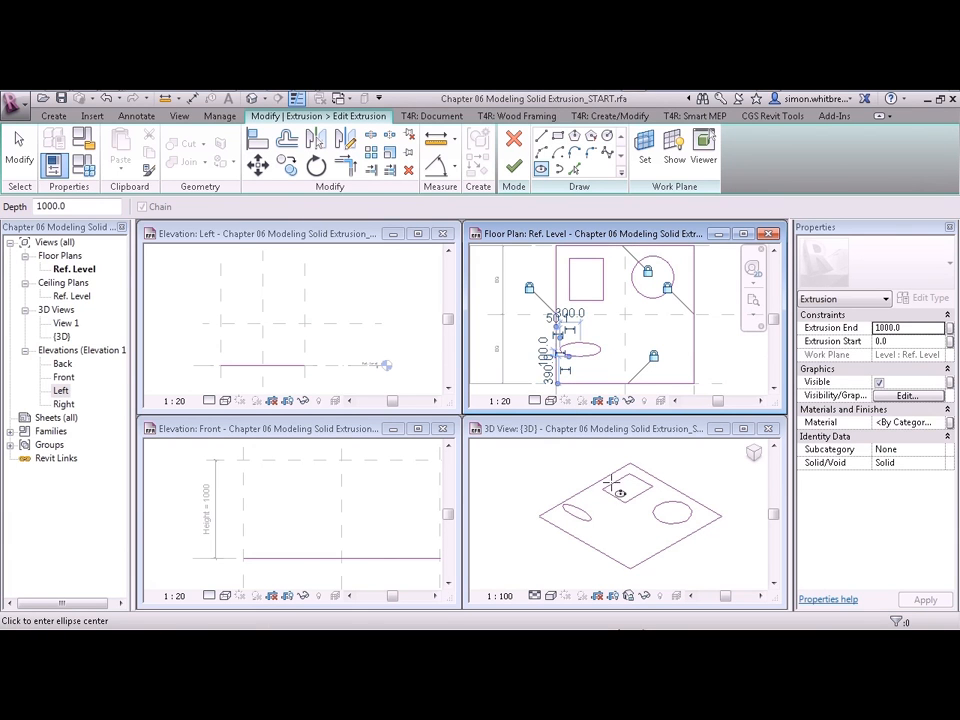
{"action": "mouse_move", "coordinate": [514, 168]}
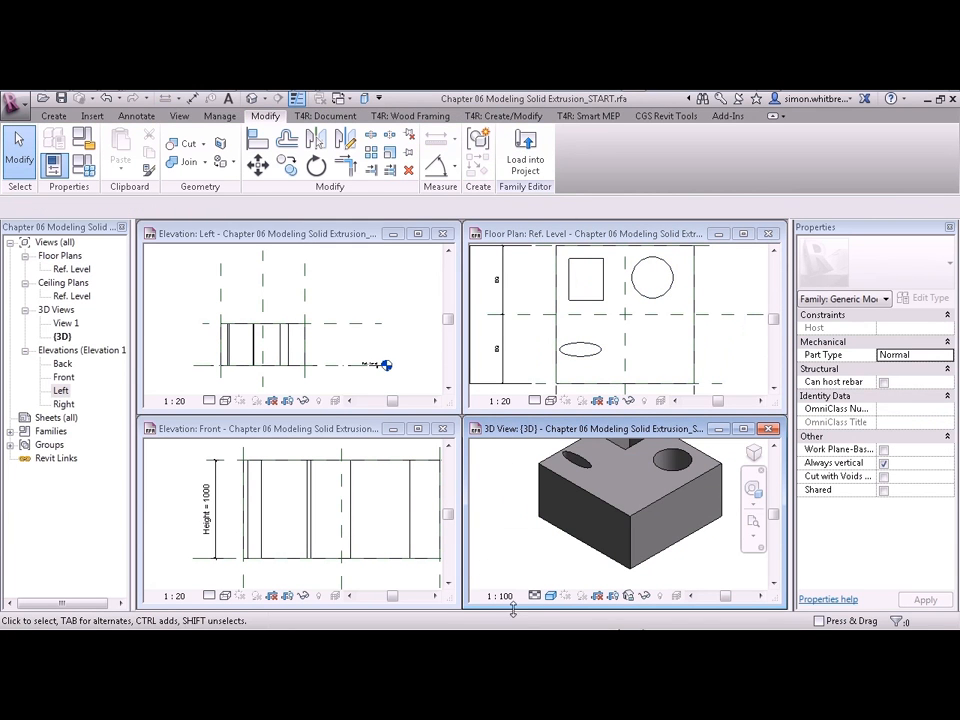
{"action": "mouse_move", "coordinate": [630, 490]}
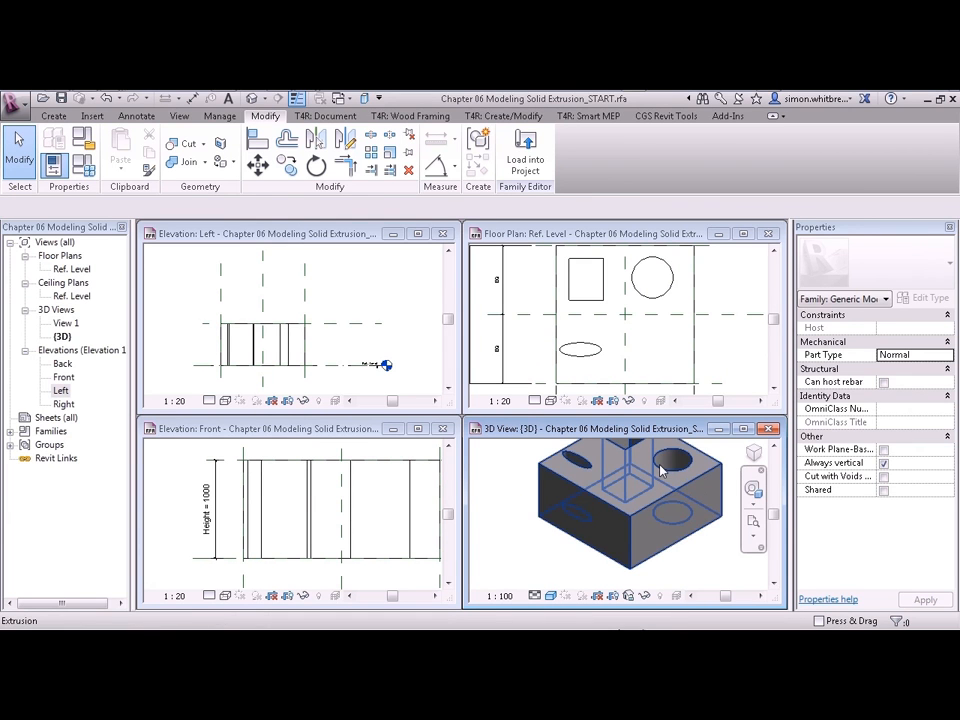
{"action": "mouse_move", "coordinate": [660, 470]}
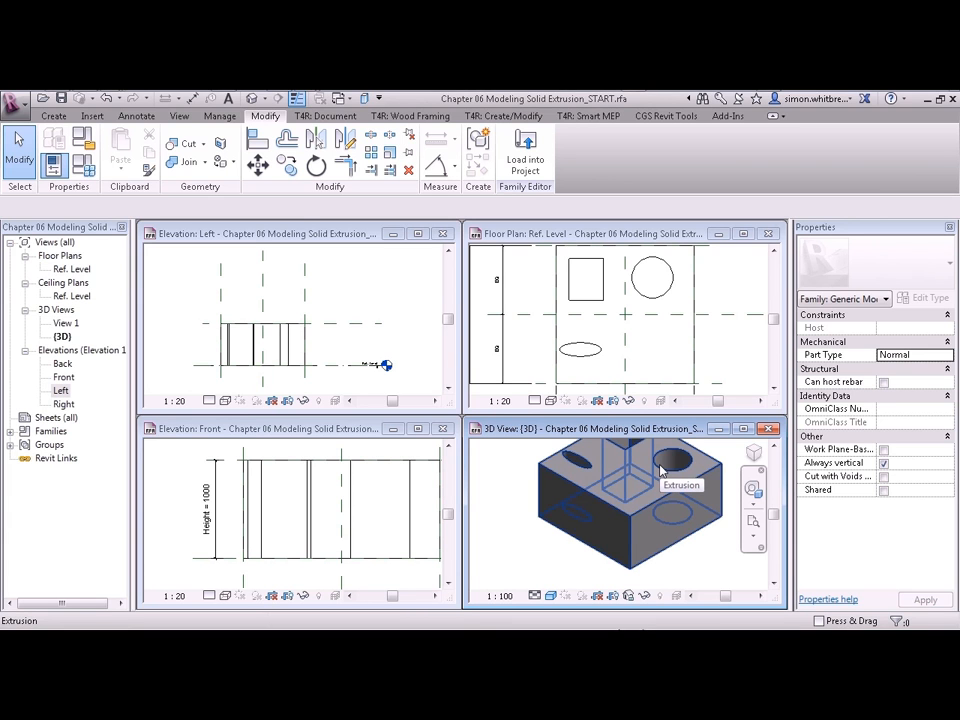